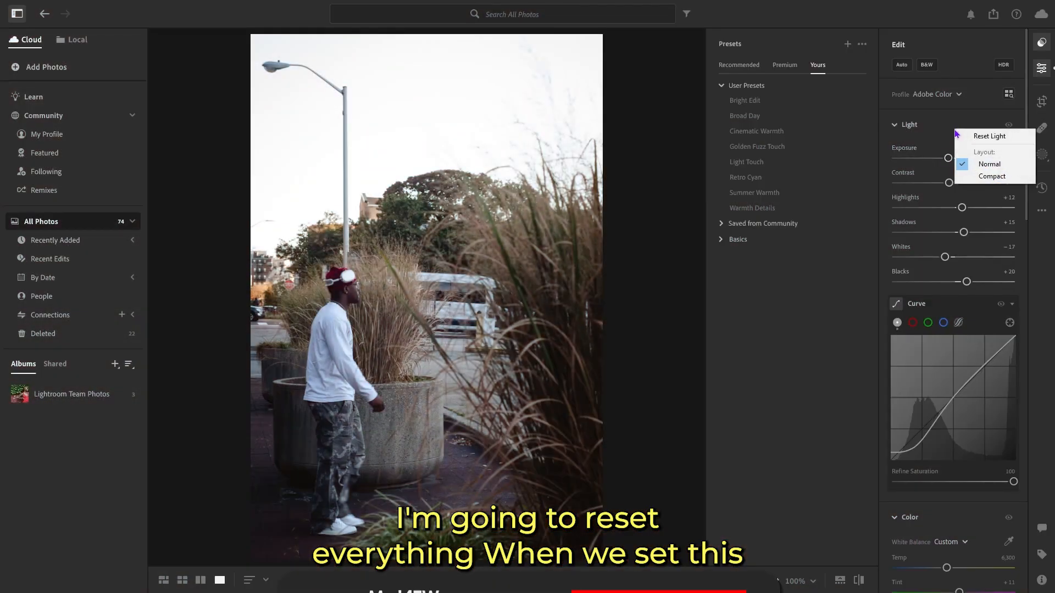
Reset all Light adjustments and the tone curve, then scroll toward the color settings
{"action": "left_click", "coordinate": [989, 135]}
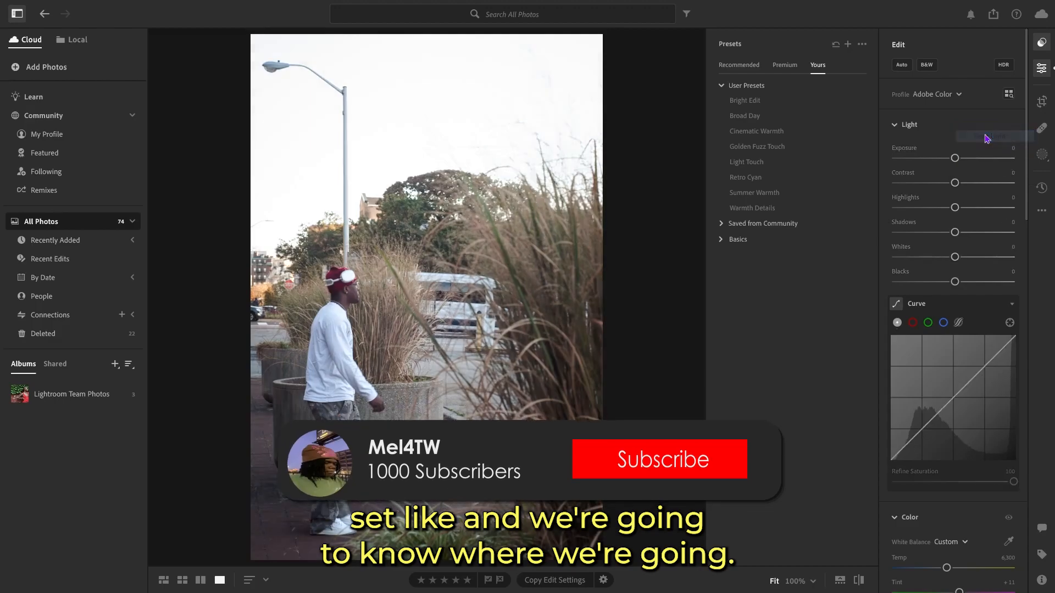
{"action": "scroll", "scroll_direction": "down", "scroll_amount": 3}
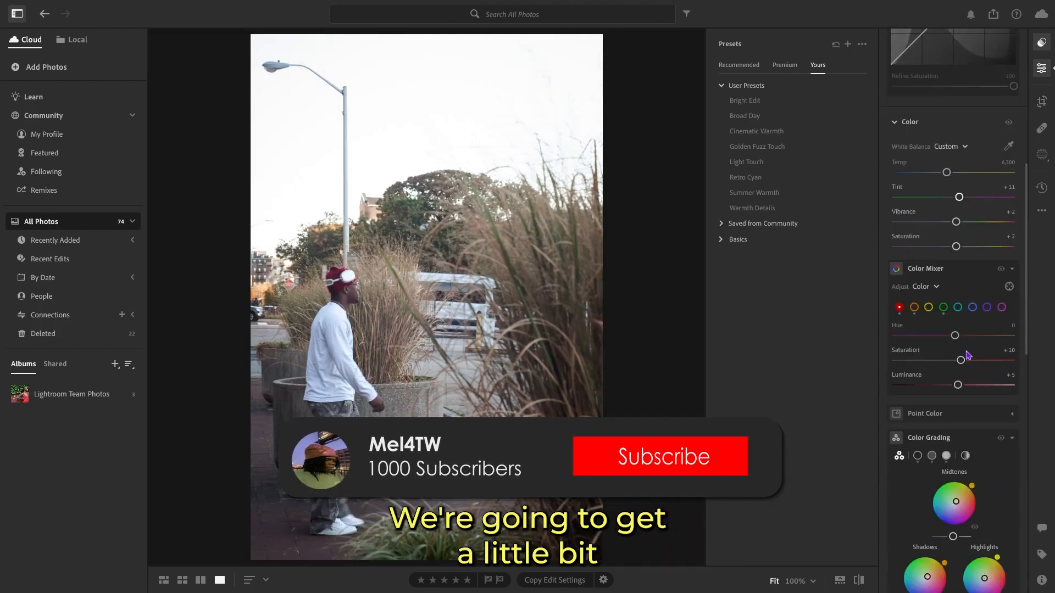
{"action": "scroll", "scroll_direction": "down", "scroll_amount": 3}
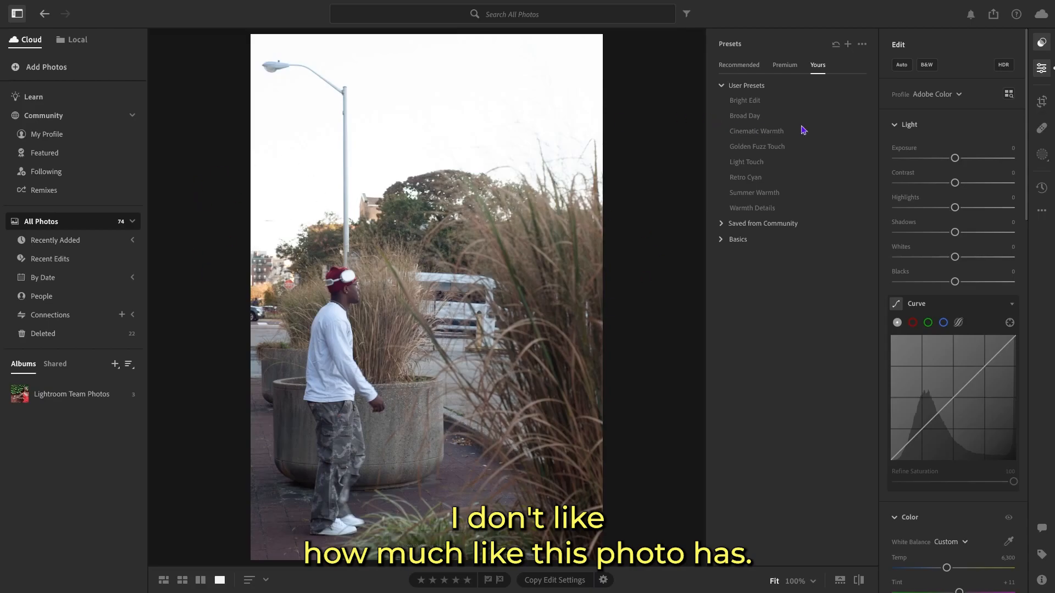
Lower the photo's Exposure to about −0.47
{"action": "left_click_drag", "start_coordinate": [973, 158], "coordinate": [953, 159]}
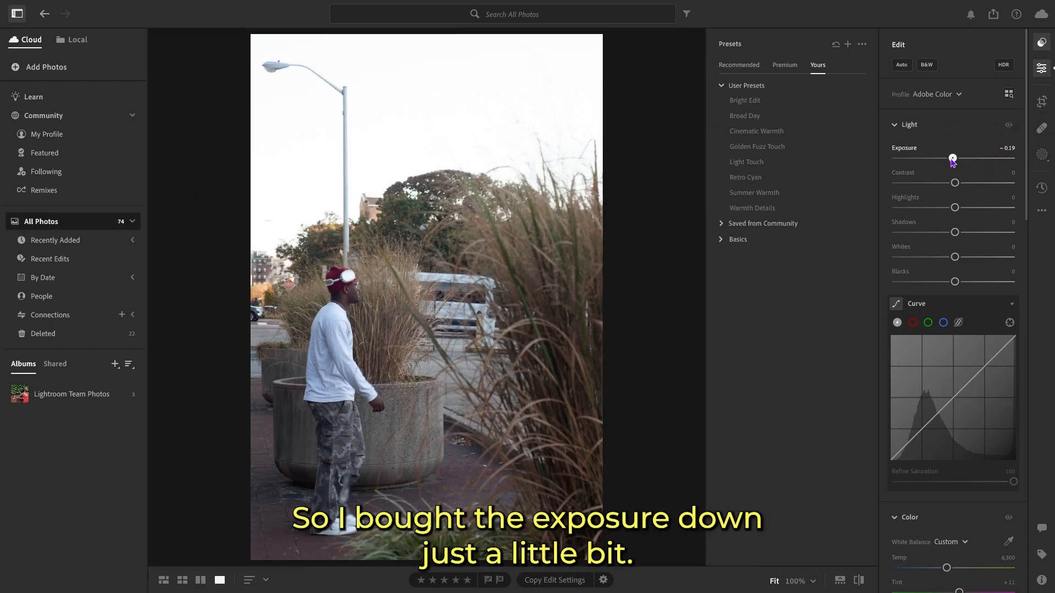
{"action": "left_click_drag", "start_coordinate": [953, 160], "coordinate": [949, 160]}
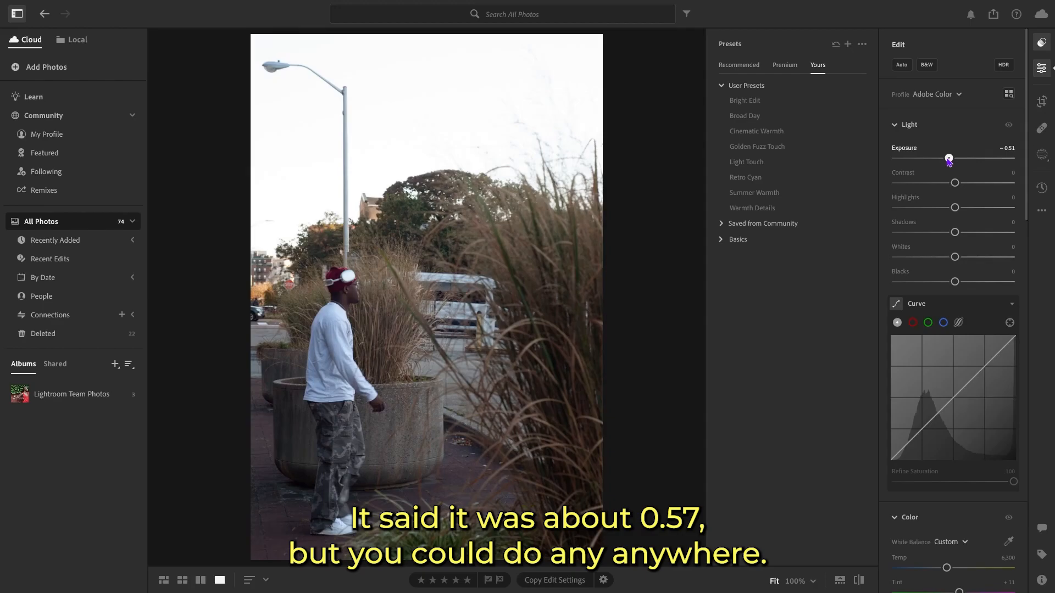
{"action": "left_click_drag", "start_coordinate": [949, 160], "coordinate": [950, 160]}
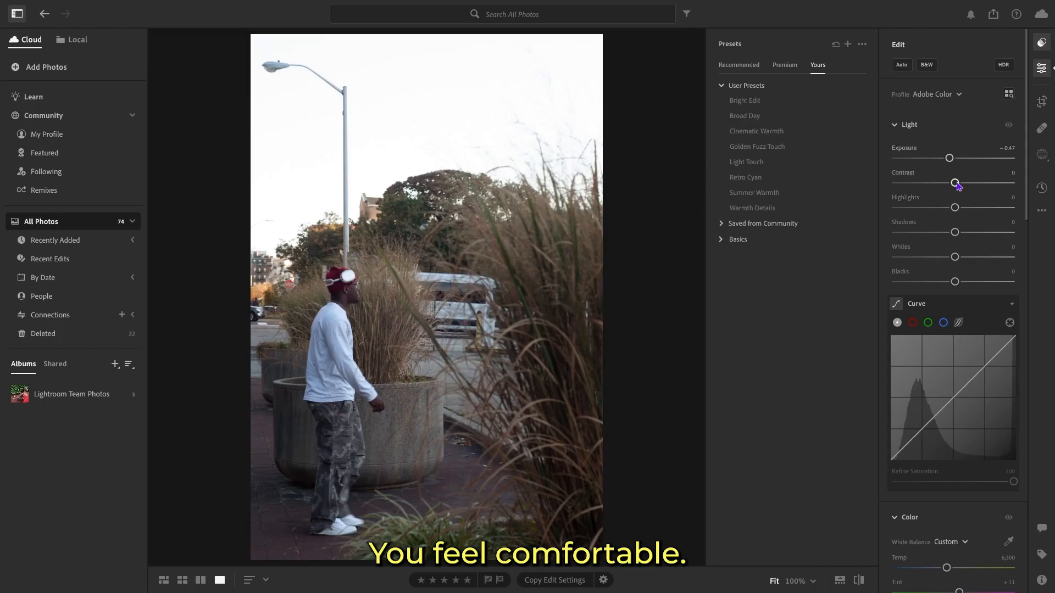
Compare higher and lower Contrast values, finally settling Contrast at −10
{"action": "left_click_drag", "start_coordinate": [953, 183], "coordinate": [943, 183]}
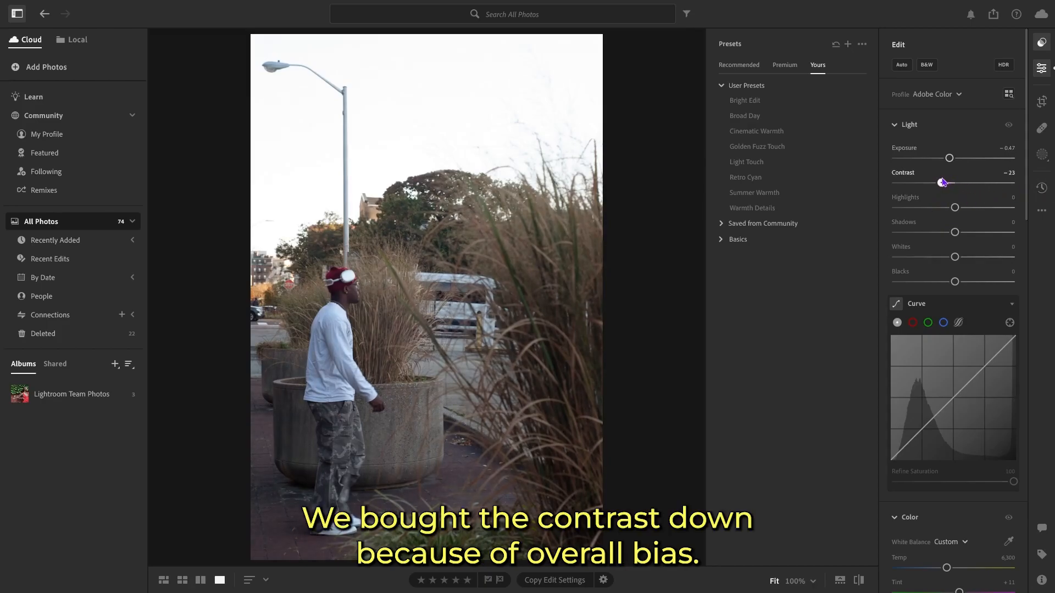
{"action": "left_click_drag", "start_coordinate": [942, 183], "coordinate": [961, 183]}
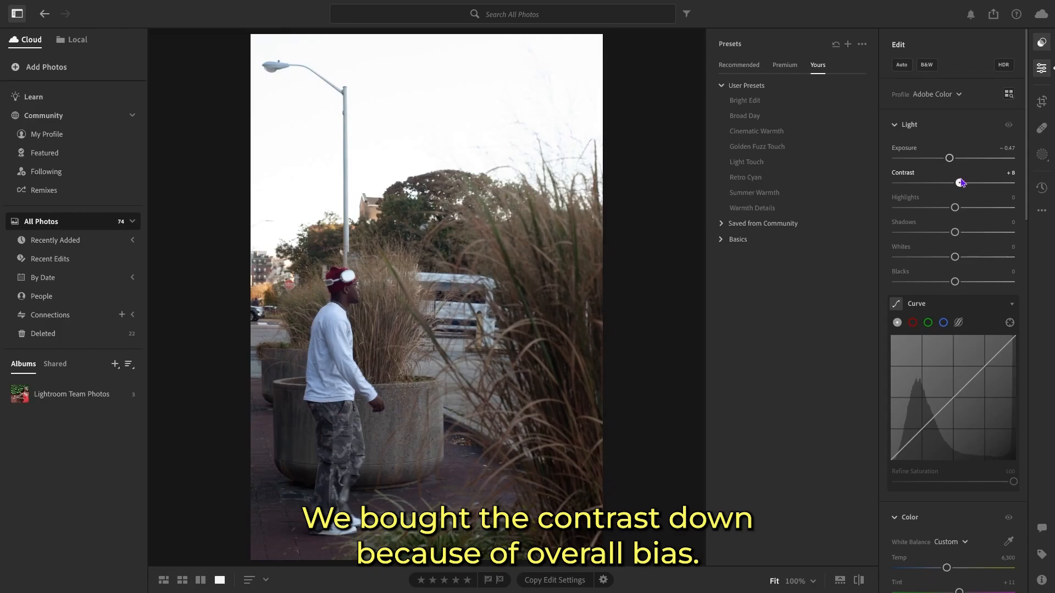
{"action": "left_click_drag", "start_coordinate": [960, 182], "coordinate": [968, 182]}
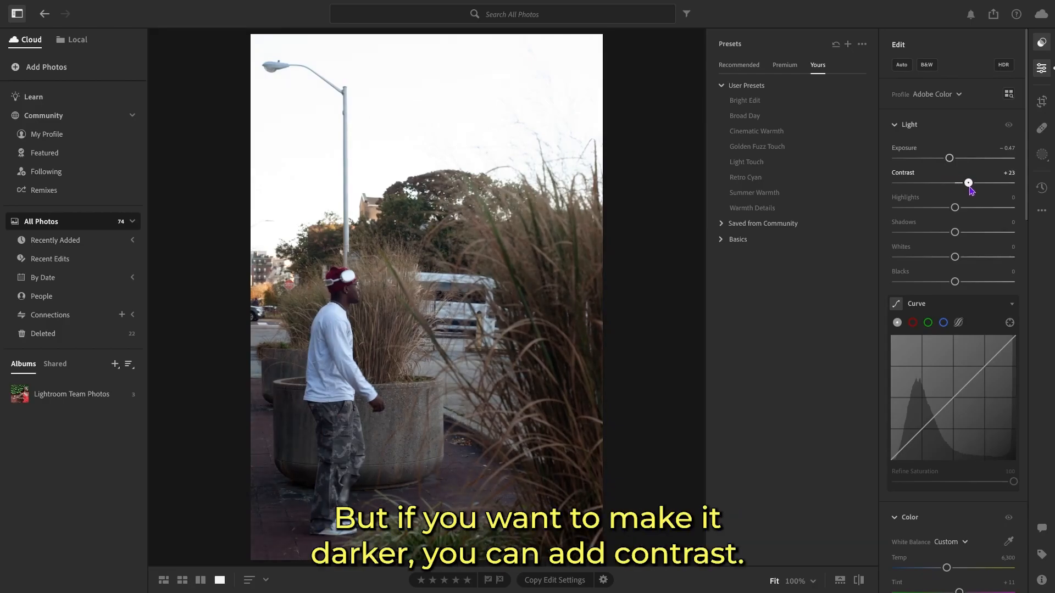
{"action": "left_click_drag", "start_coordinate": [968, 182], "coordinate": [989, 183]}
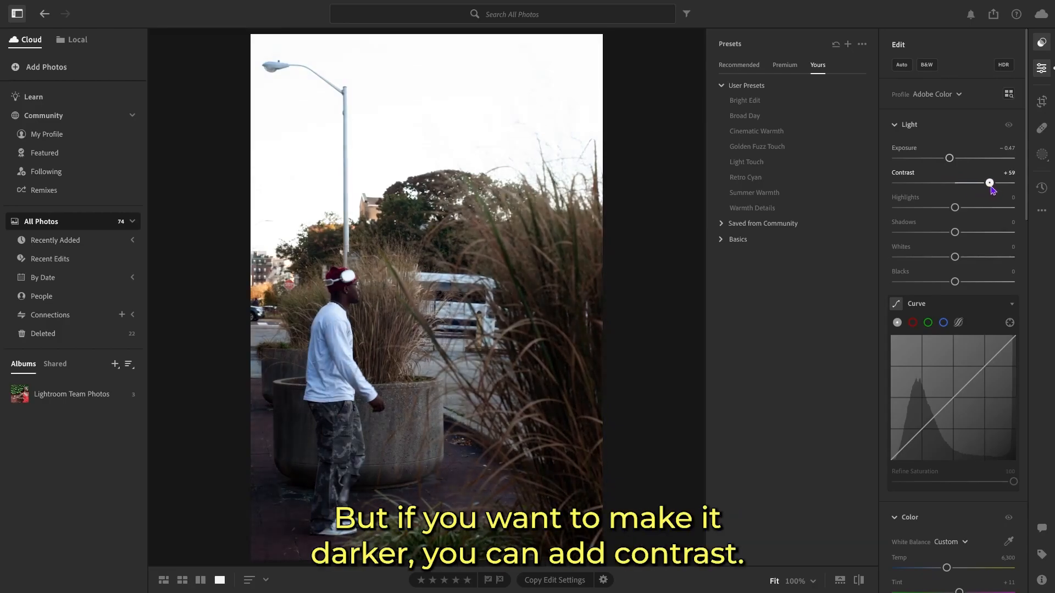
{"action": "left_click_drag", "start_coordinate": [989, 183], "coordinate": [908, 182]}
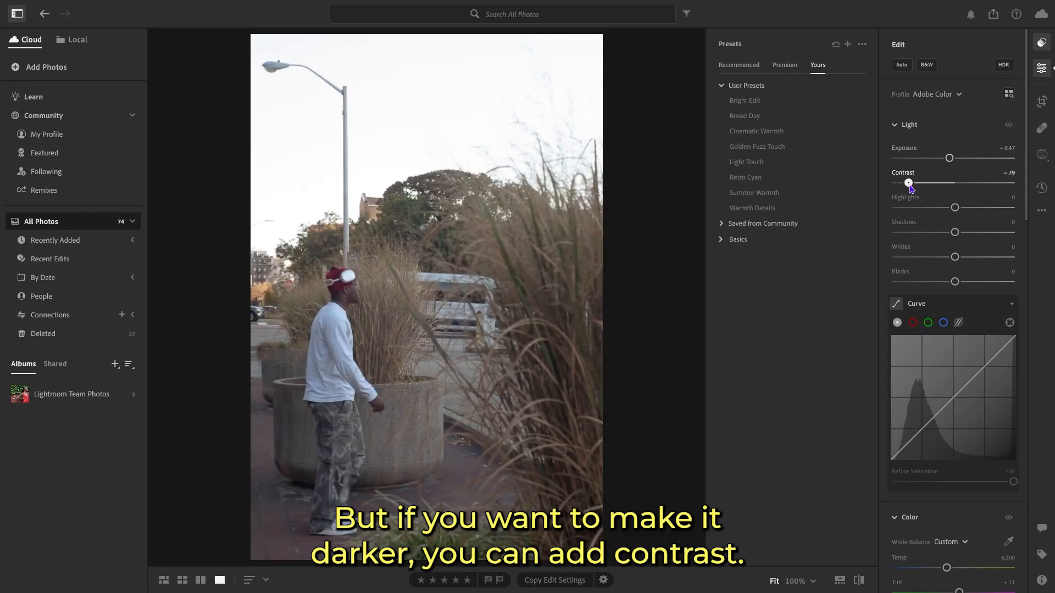
{"action": "left_click_drag", "start_coordinate": [908, 182], "coordinate": [948, 183]}
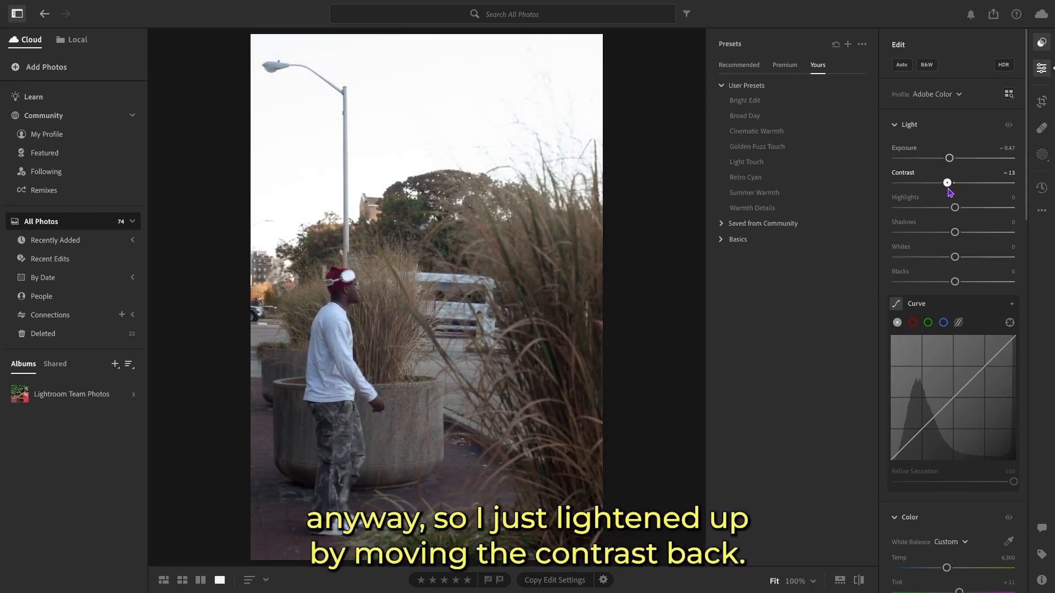
{"action": "left_click_drag", "start_coordinate": [947, 182], "coordinate": [949, 182]}
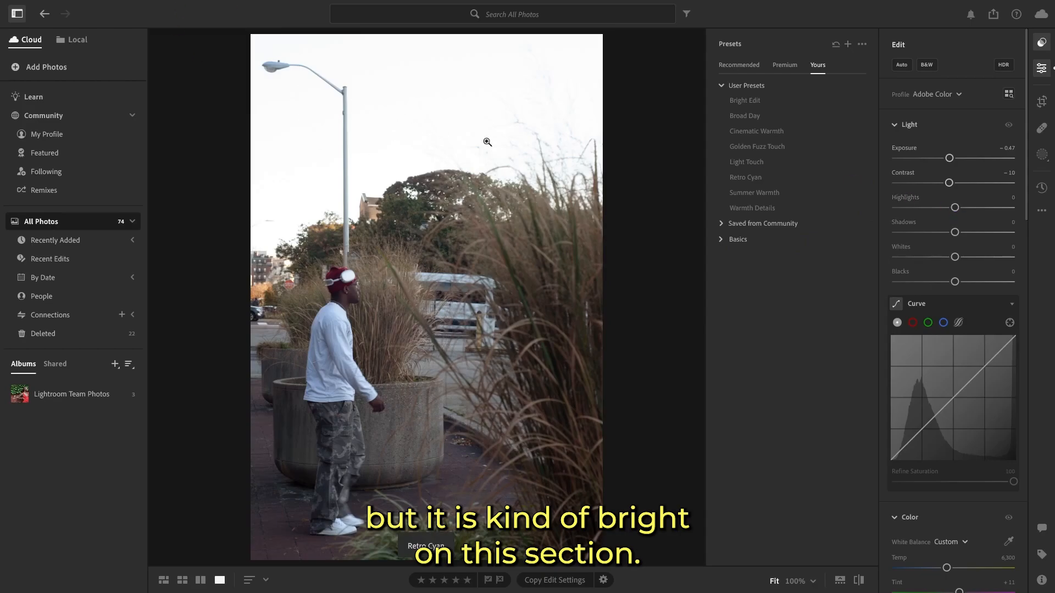
Set Highlights −10, Shadows +15, Whites −17 and Blacks +20
{"action": "left_click_drag", "start_coordinate": [953, 208], "coordinate": [934, 207]}
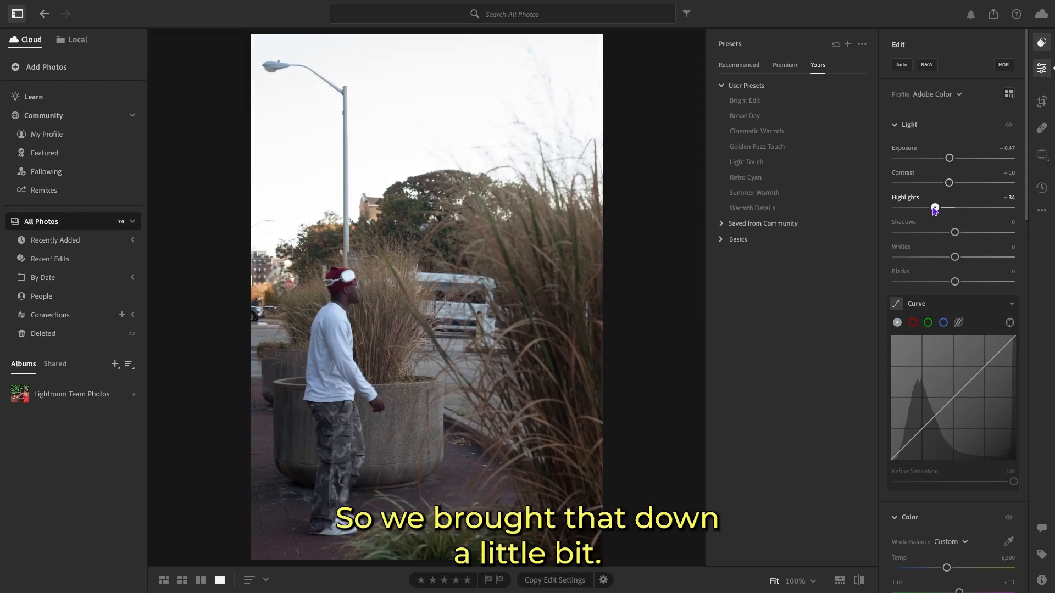
{"action": "left_click_drag", "start_coordinate": [934, 207], "coordinate": [949, 207]}
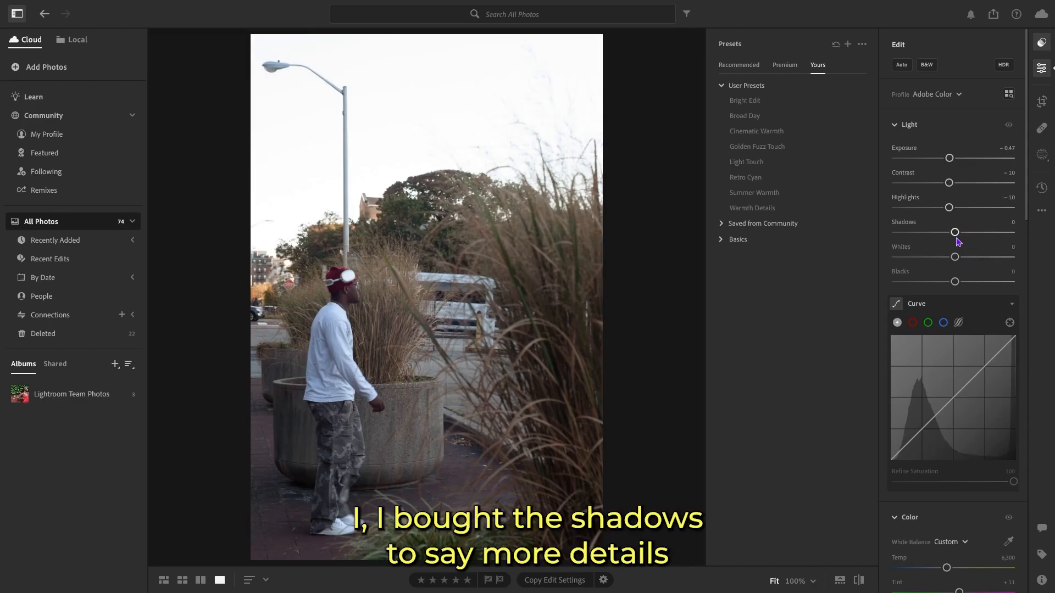
{"action": "left_click_drag", "start_coordinate": [954, 232], "coordinate": [963, 232]}
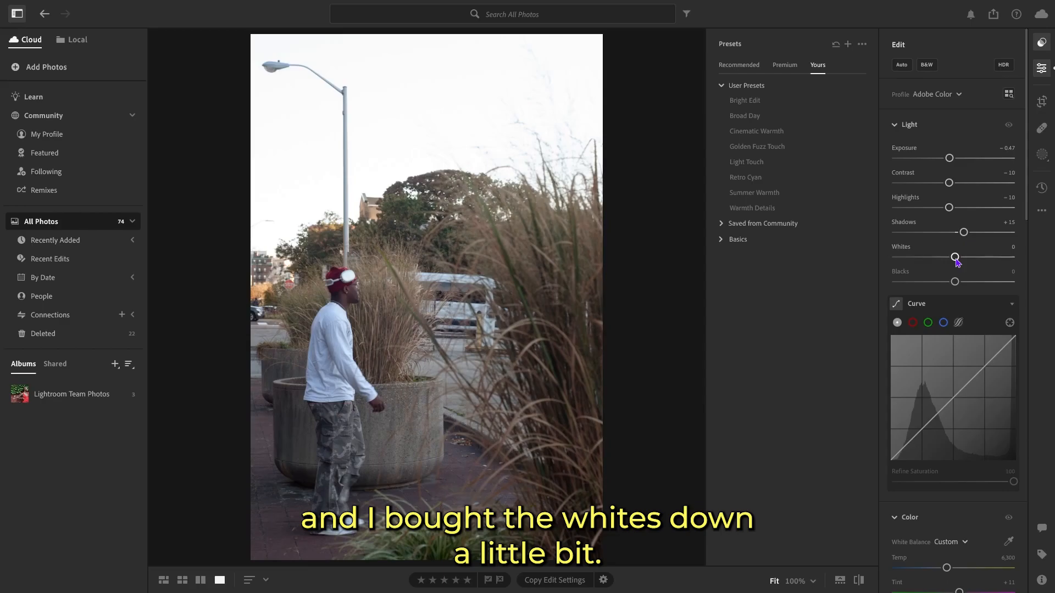
{"action": "left_click_drag", "start_coordinate": [954, 257], "coordinate": [944, 258]}
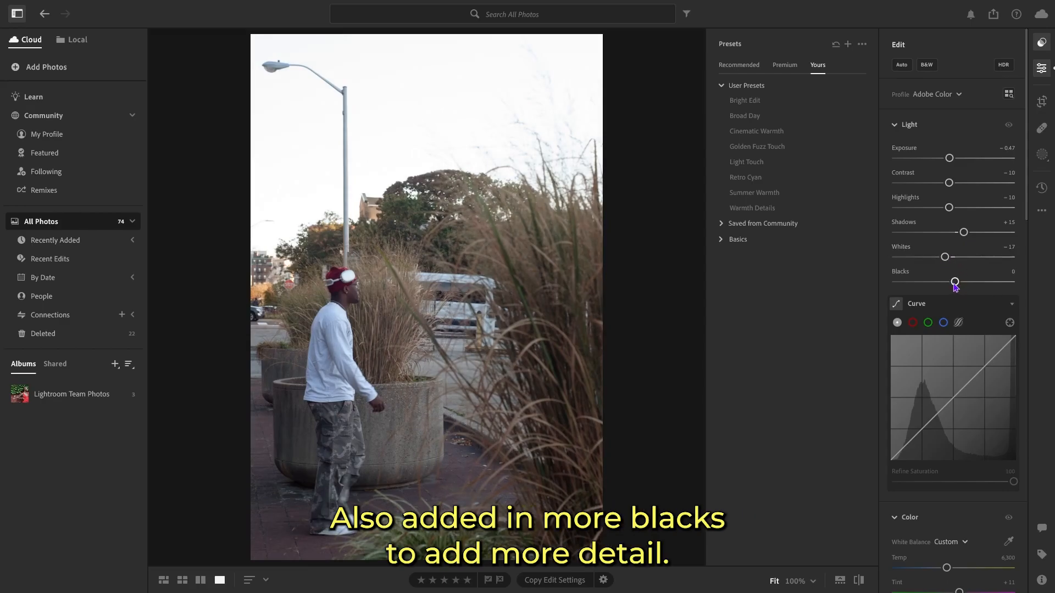
{"action": "left_click_drag", "start_coordinate": [954, 281], "coordinate": [967, 281]}
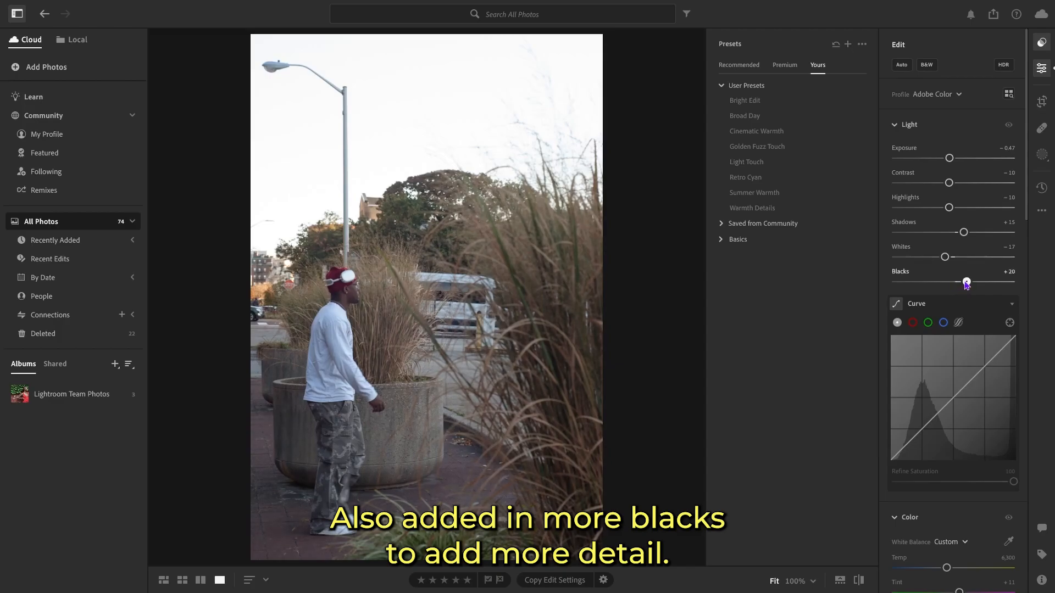
{"action": "scroll", "scroll_direction": "down", "scroll_amount": 3}
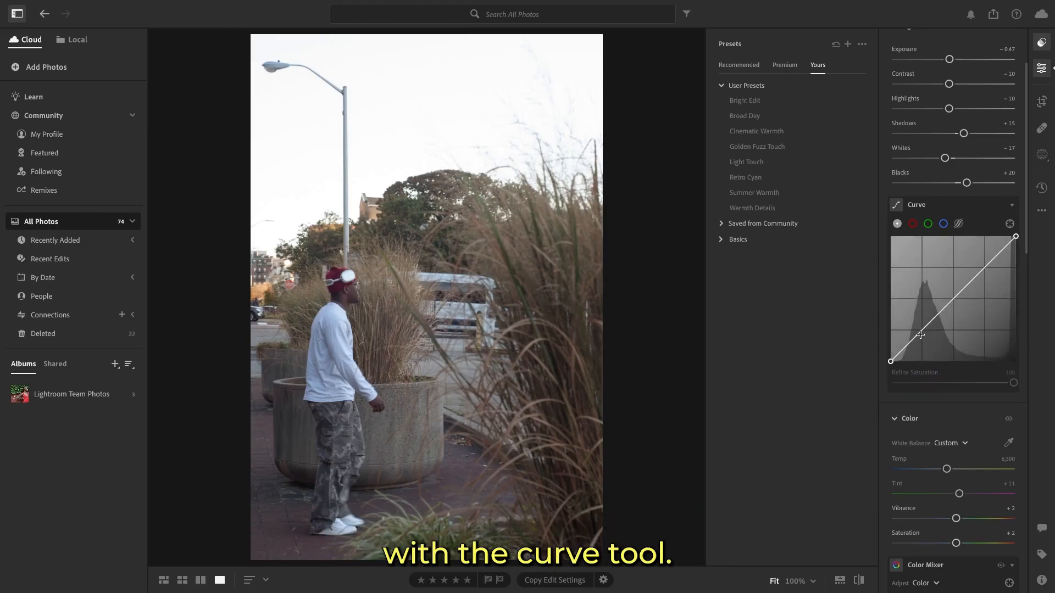
Add tone curve points that pull the shadow end down and reshape the midtones
{"action": "left_click_drag", "start_coordinate": [921, 335], "coordinate": [921, 345]}
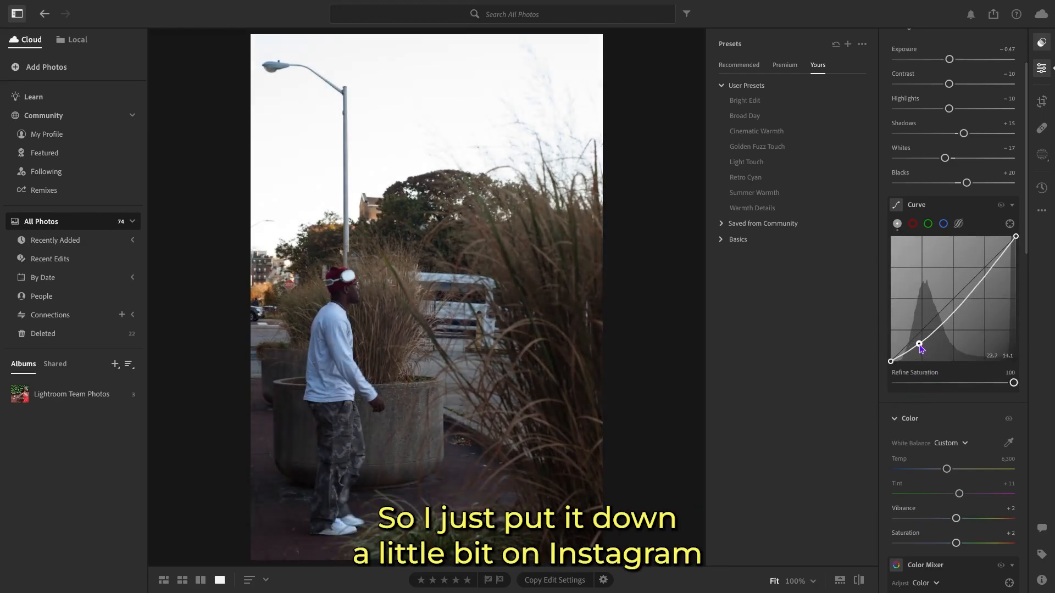
{"action": "left_click_drag", "start_coordinate": [919, 345], "coordinate": [921, 343]}
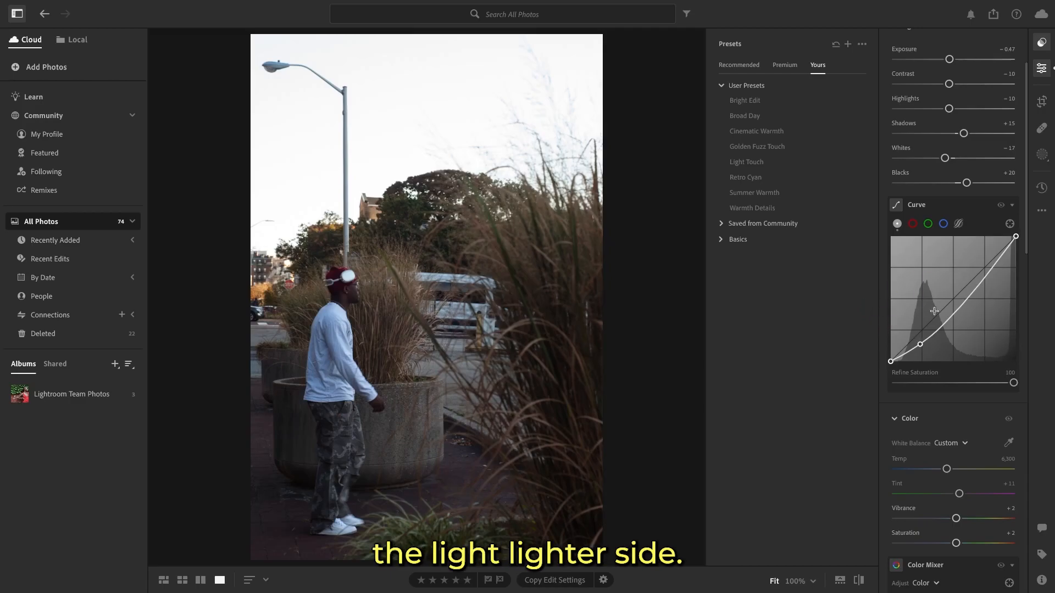
{"action": "left_click_drag", "start_coordinate": [934, 311], "coordinate": [984, 276]}
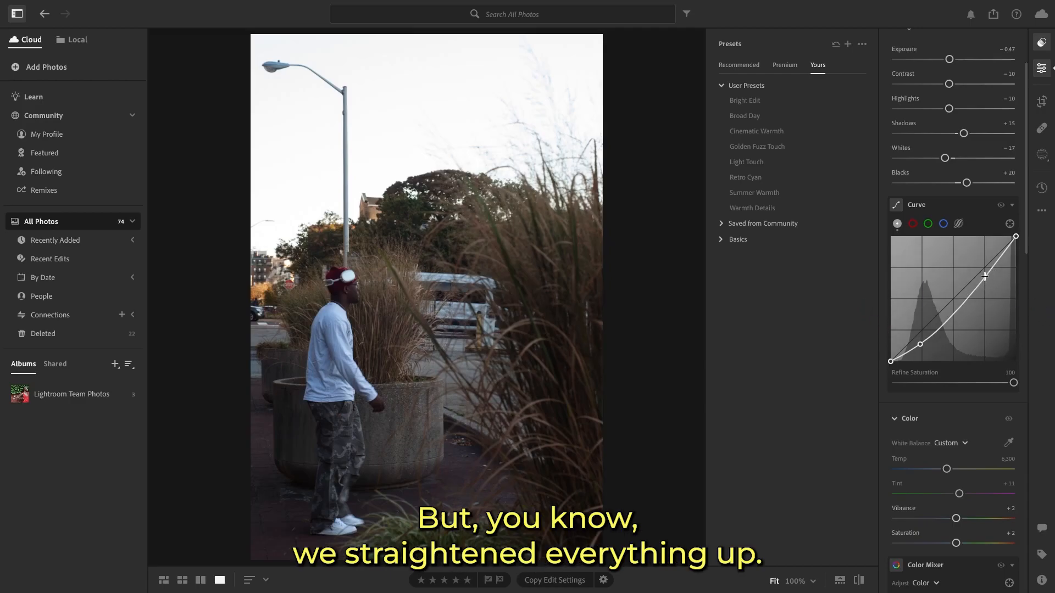
{"action": "left_click_drag", "start_coordinate": [985, 276], "coordinate": [935, 316]}
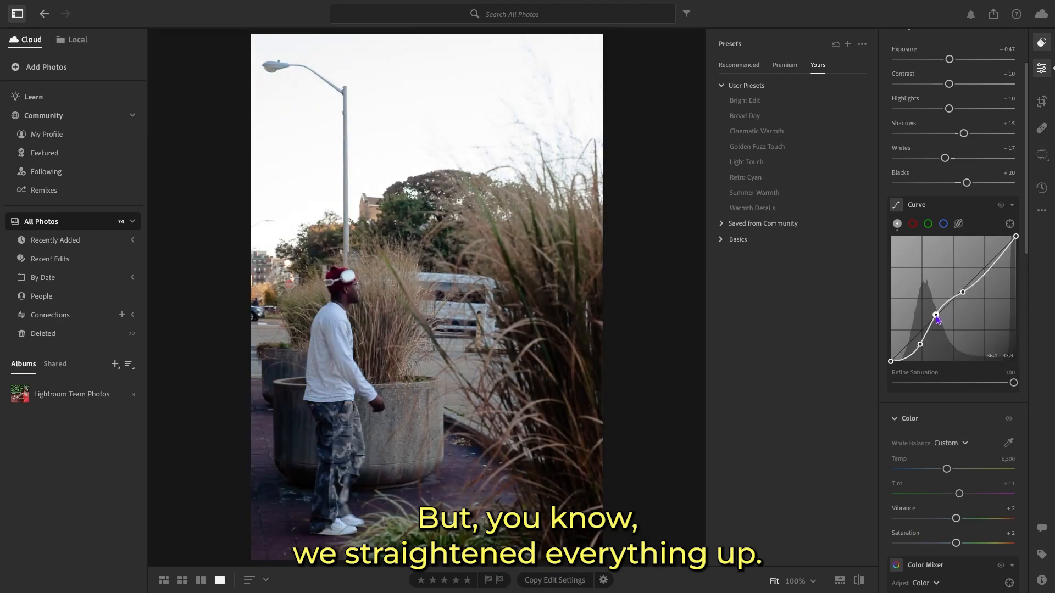
{"action": "left_click_drag", "start_coordinate": [935, 317], "coordinate": [947, 320]}
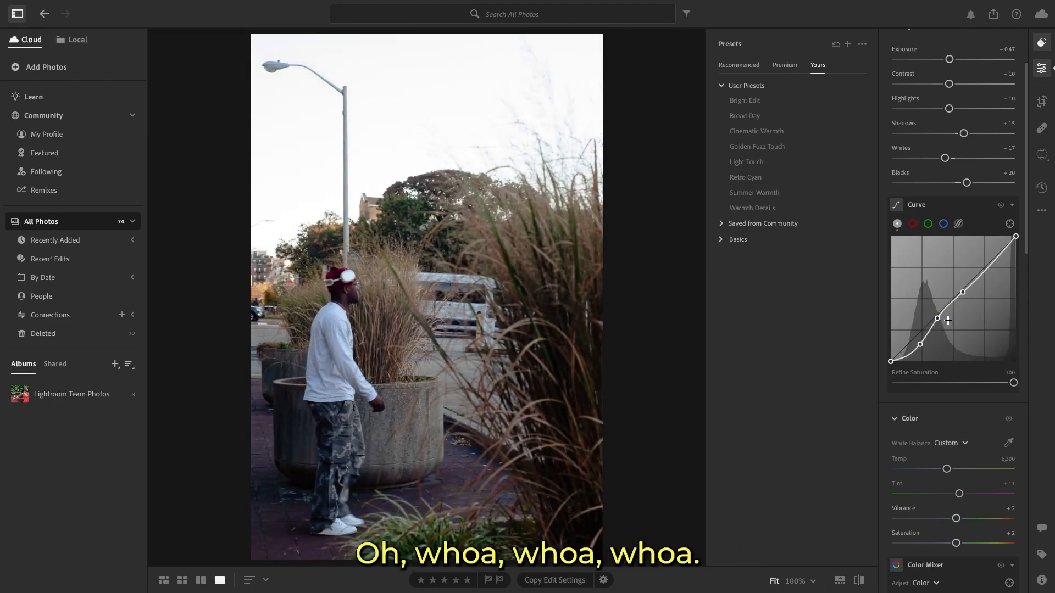
{"action": "left_click_drag", "start_coordinate": [949, 319], "coordinate": [962, 291]}
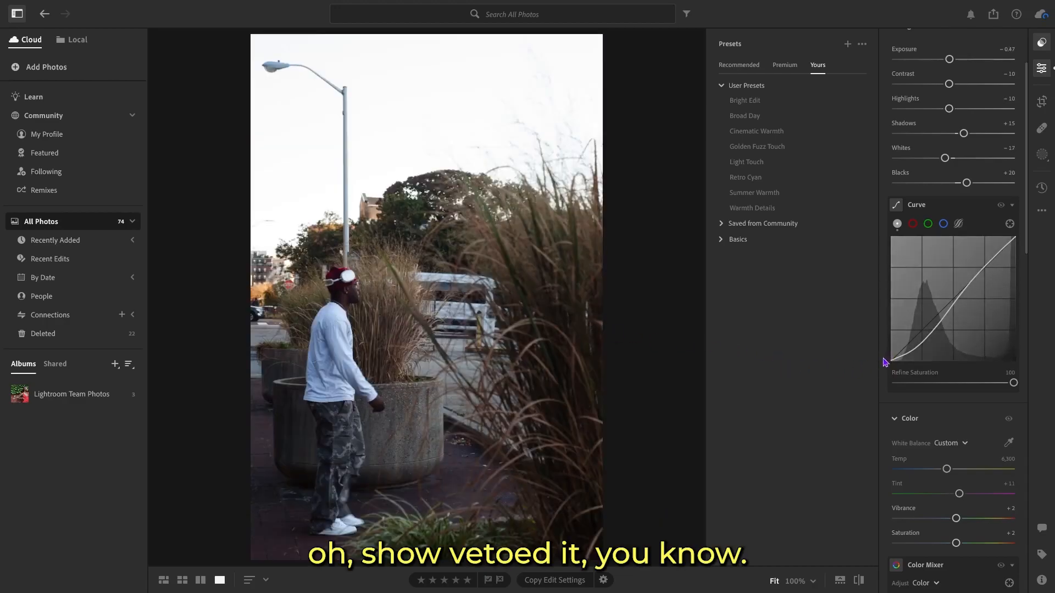
Try Vibrance between about −15 and +10, settling it at +2
{"action": "scroll", "scroll_direction": "down", "scroll_amount": 3}
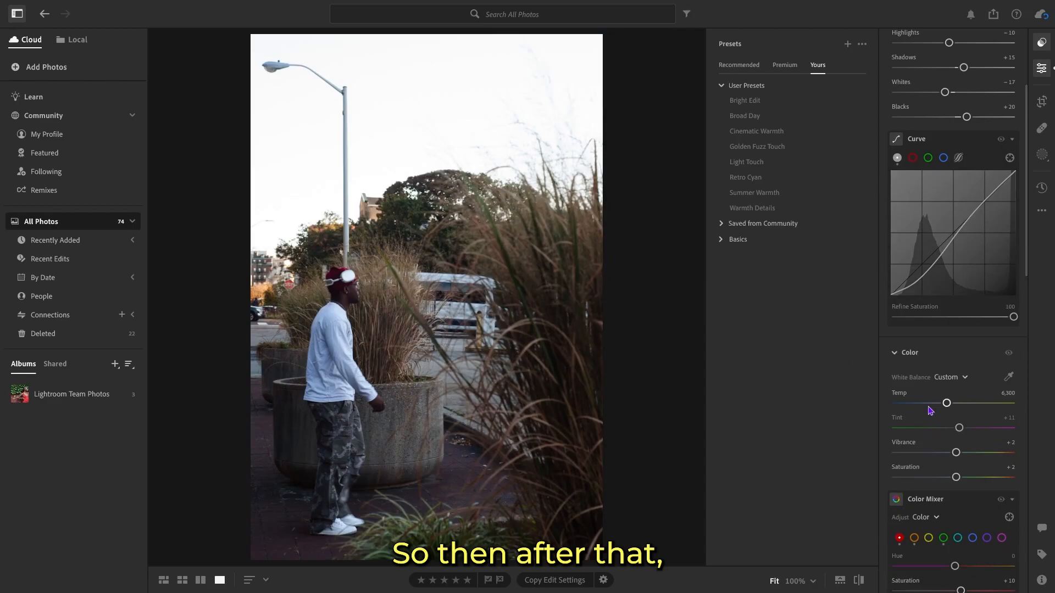
{"action": "scroll", "scroll_direction": "down", "scroll_amount": 3}
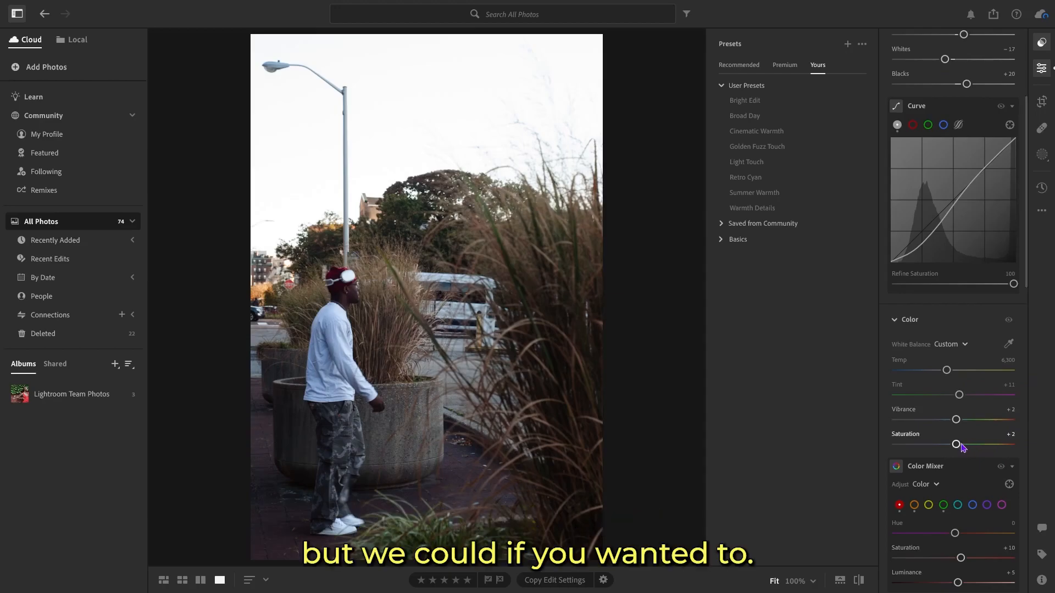
{"action": "left_click_drag", "start_coordinate": [956, 419], "coordinate": [959, 419]}
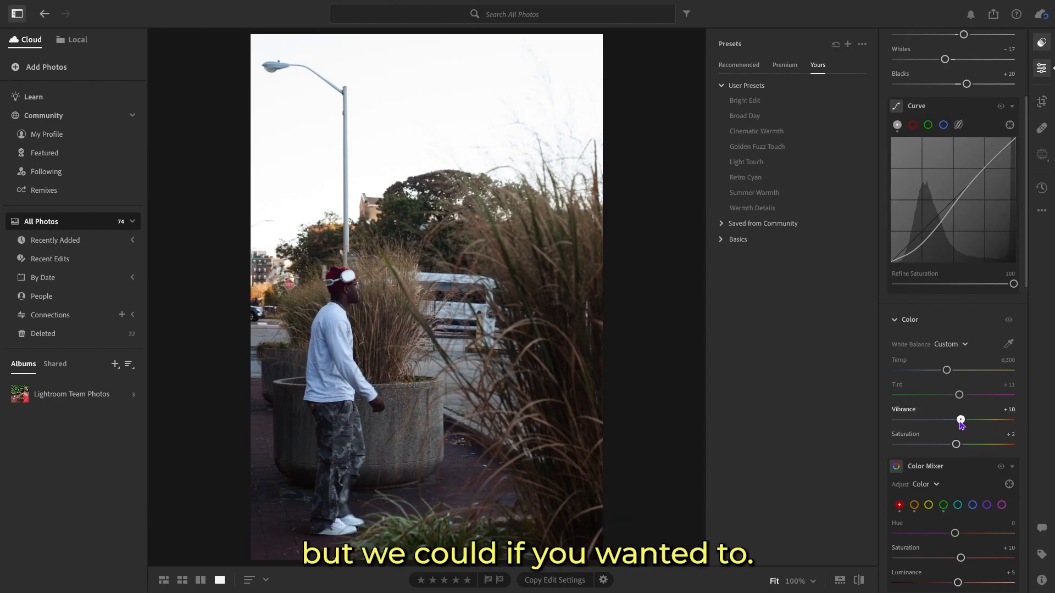
{"action": "left_click_drag", "start_coordinate": [961, 419], "coordinate": [945, 419]}
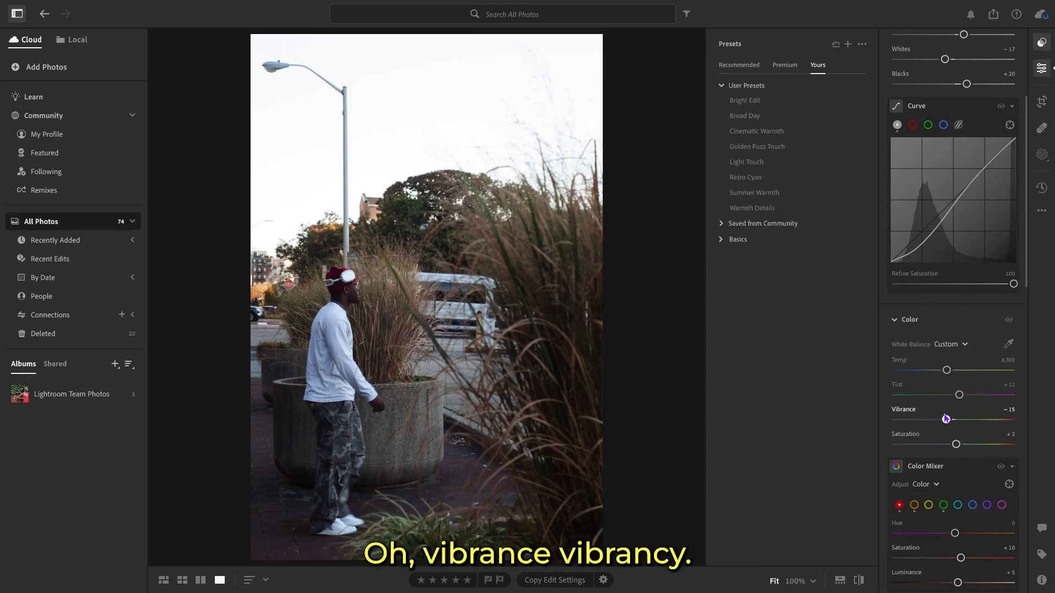
{"action": "left_click_drag", "start_coordinate": [945, 418], "coordinate": [939, 419]}
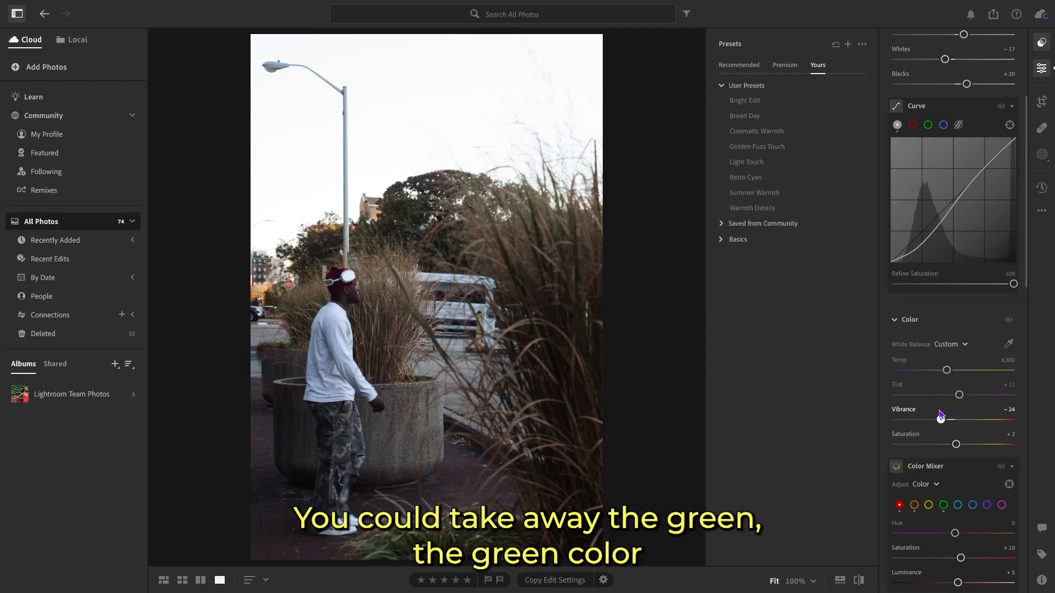
{"action": "left_click_drag", "start_coordinate": [934, 418], "coordinate": [949, 419]}
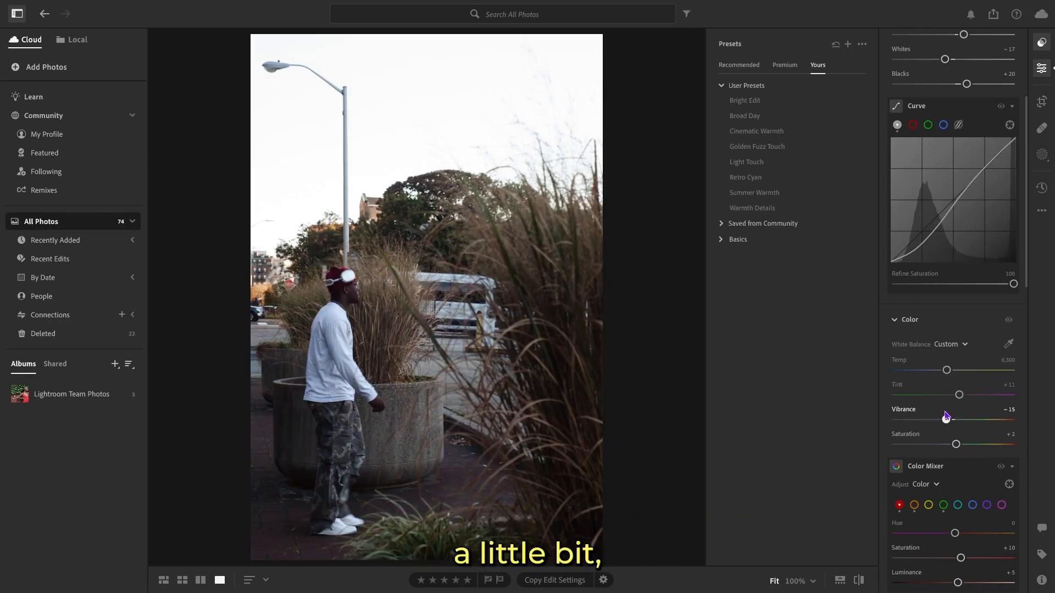
{"action": "left_click_drag", "start_coordinate": [945, 419], "coordinate": [954, 420]}
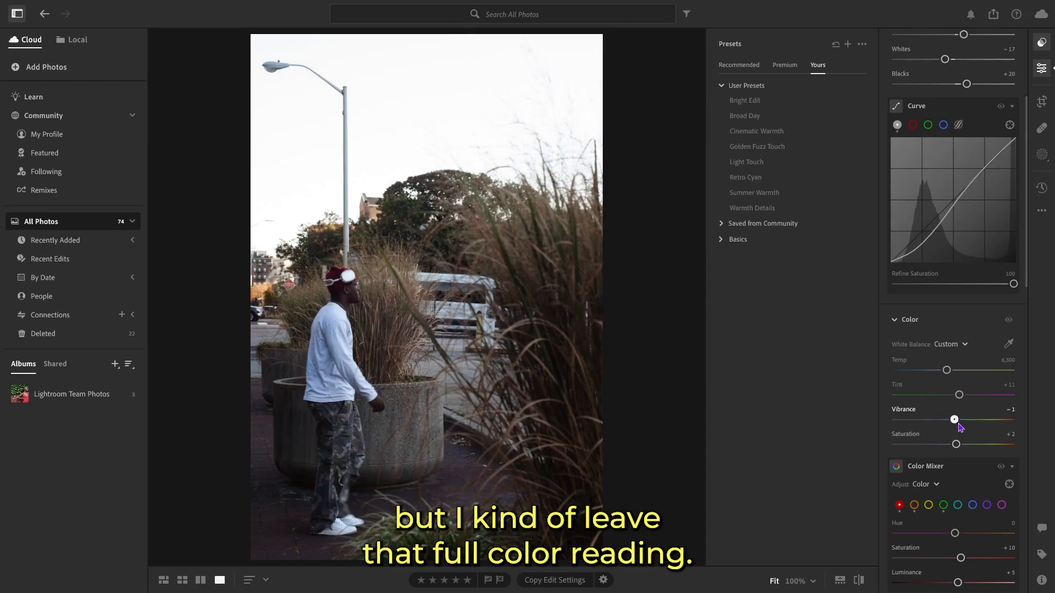
{"action": "left_click_drag", "start_coordinate": [954, 419], "coordinate": [958, 420]}
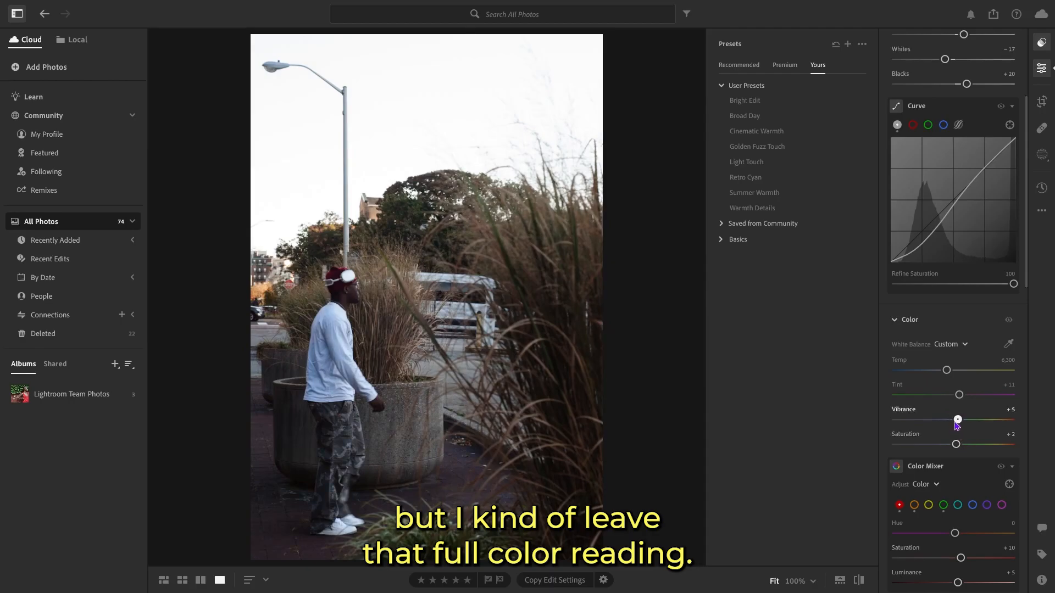
{"action": "left_click_drag", "start_coordinate": [958, 420], "coordinate": [955, 420]}
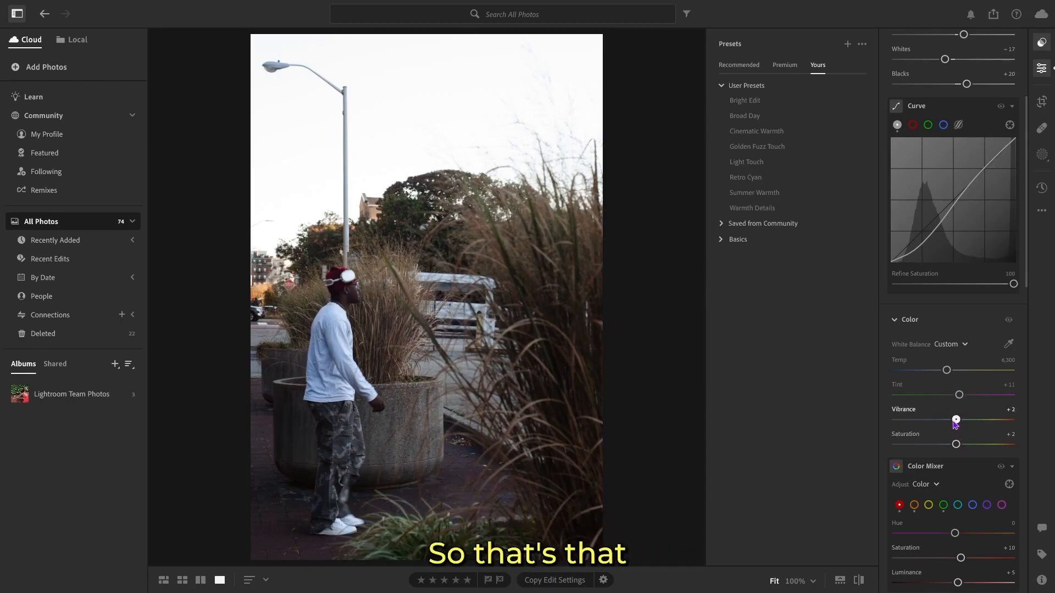
{"action": "scroll", "scroll_direction": "down", "scroll_amount": 3}
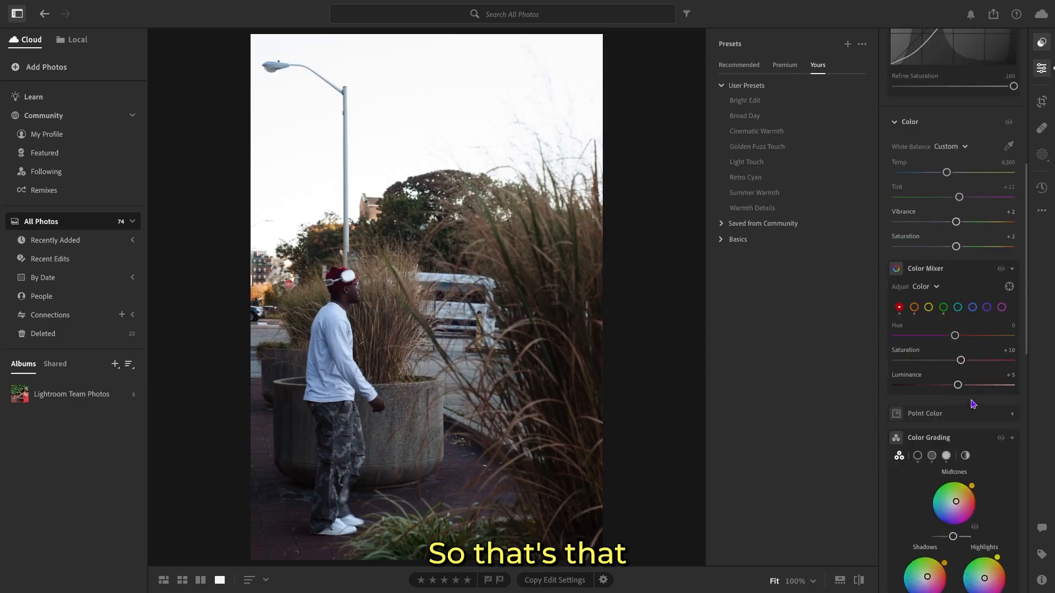
{"action": "left_click", "coordinate": [898, 307]}
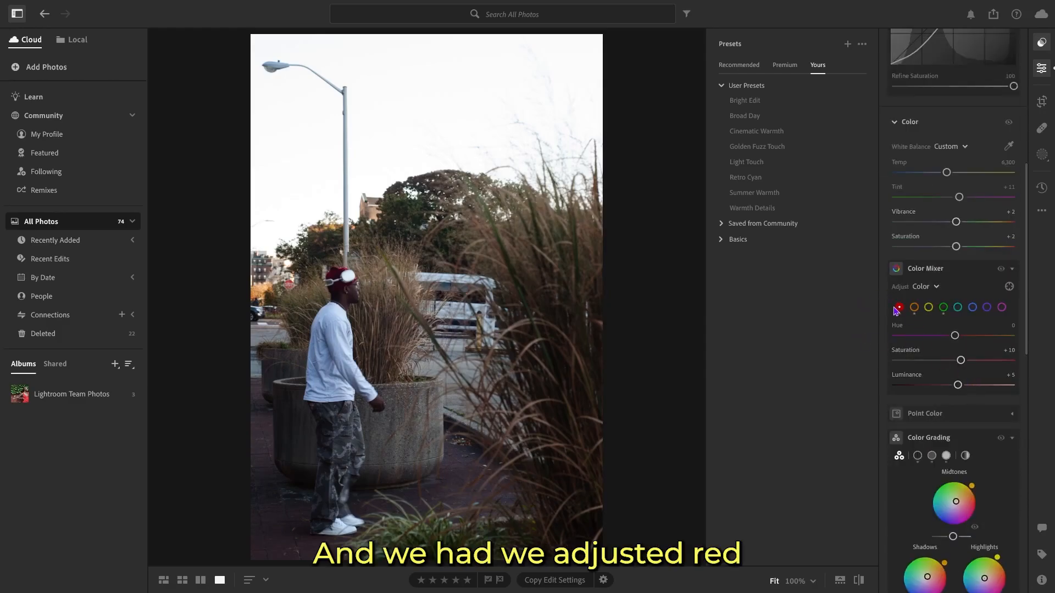
{"action": "left_click", "coordinate": [914, 308]}
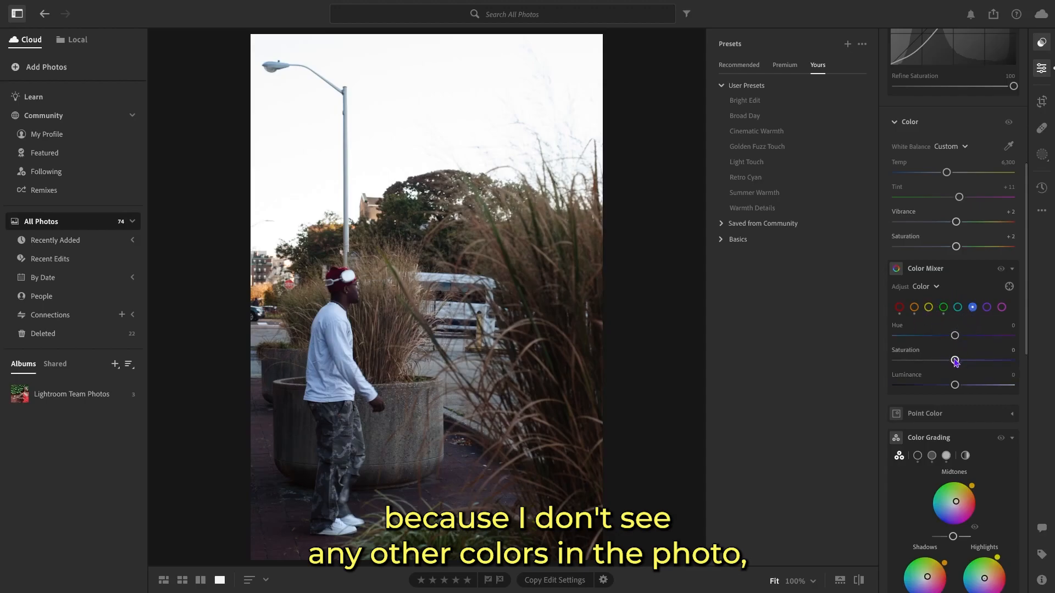
{"action": "left_click_drag", "start_coordinate": [955, 360], "coordinate": [896, 360]}
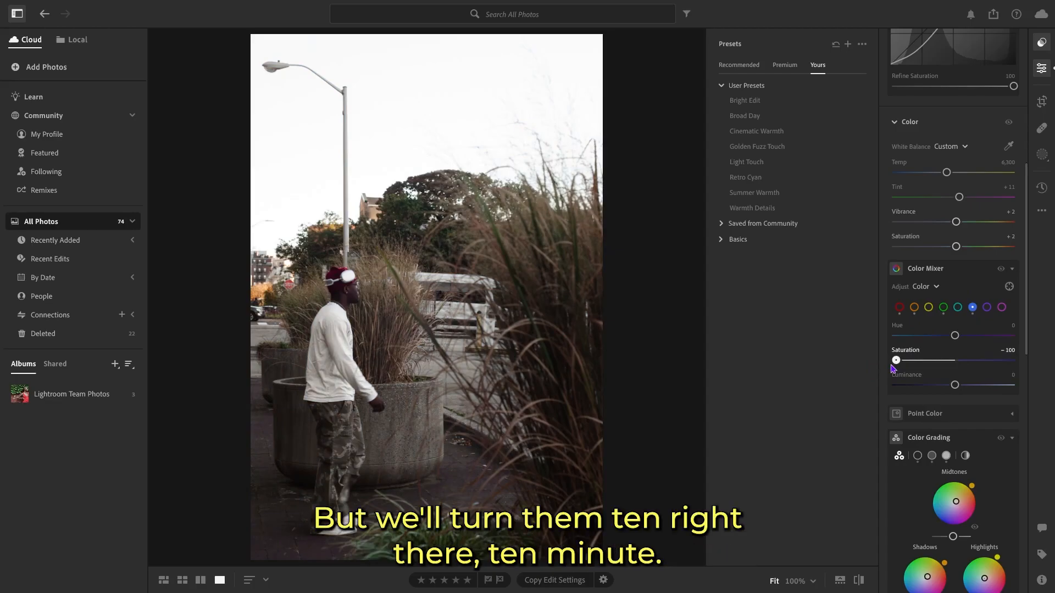
{"action": "left_click_drag", "start_coordinate": [895, 360], "coordinate": [953, 360]}
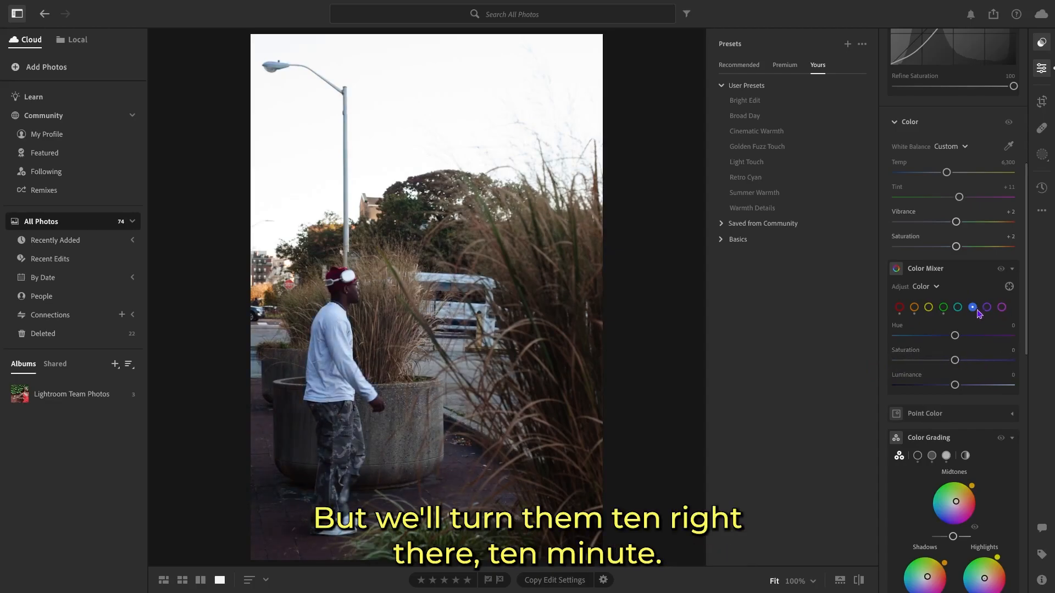
{"action": "scroll", "scroll_direction": "down", "scroll_amount": 3}
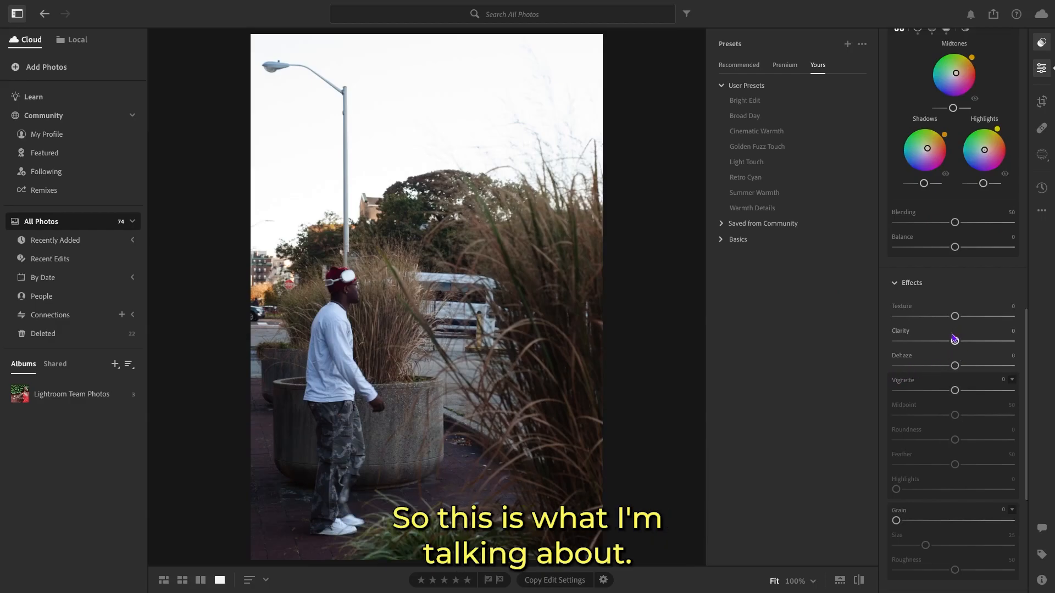
{"action": "mouse_move", "coordinate": [920, 333]}
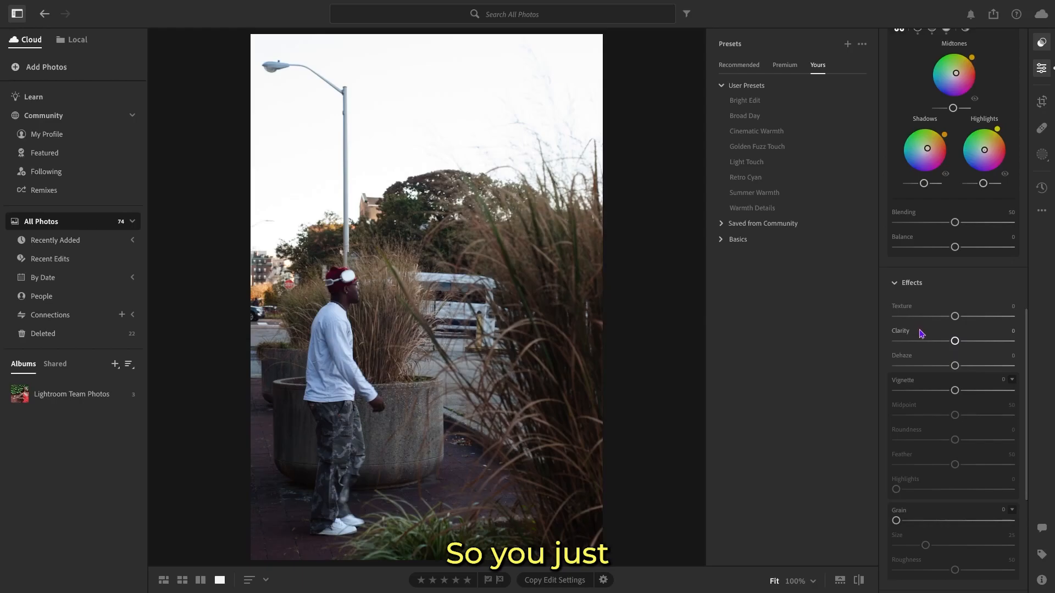
Set Clarity to +13, Dehaze to −7 and Vignette to −15
{"action": "left_click_drag", "start_coordinate": [954, 341], "coordinate": [958, 341]}
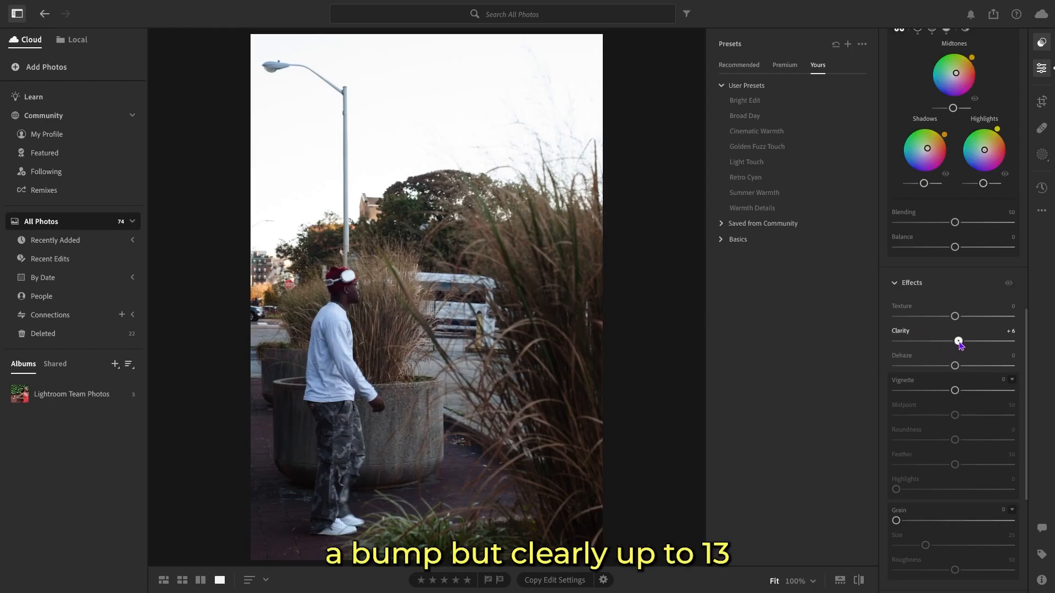
{"action": "left_click_drag", "start_coordinate": [958, 342], "coordinate": [963, 341]}
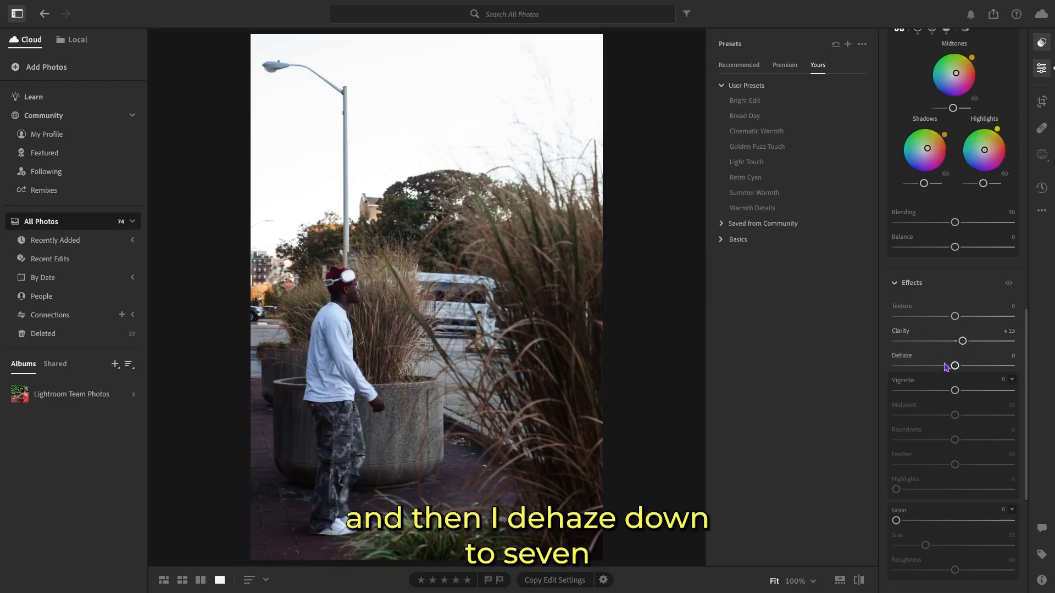
{"action": "left_click_drag", "start_coordinate": [954, 366], "coordinate": [950, 366]}
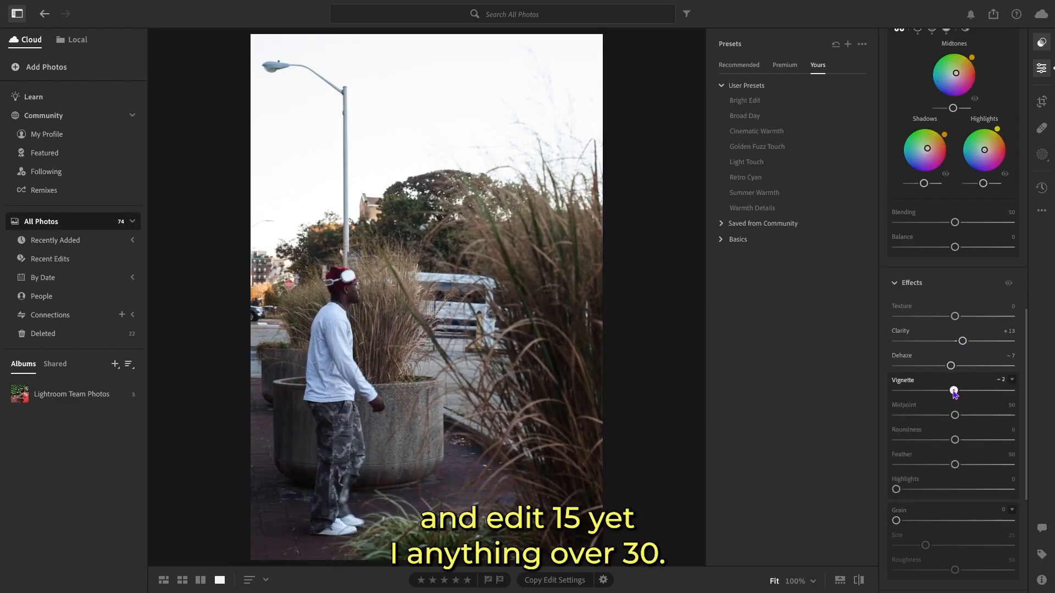
{"action": "left_click_drag", "start_coordinate": [953, 391], "coordinate": [951, 390]}
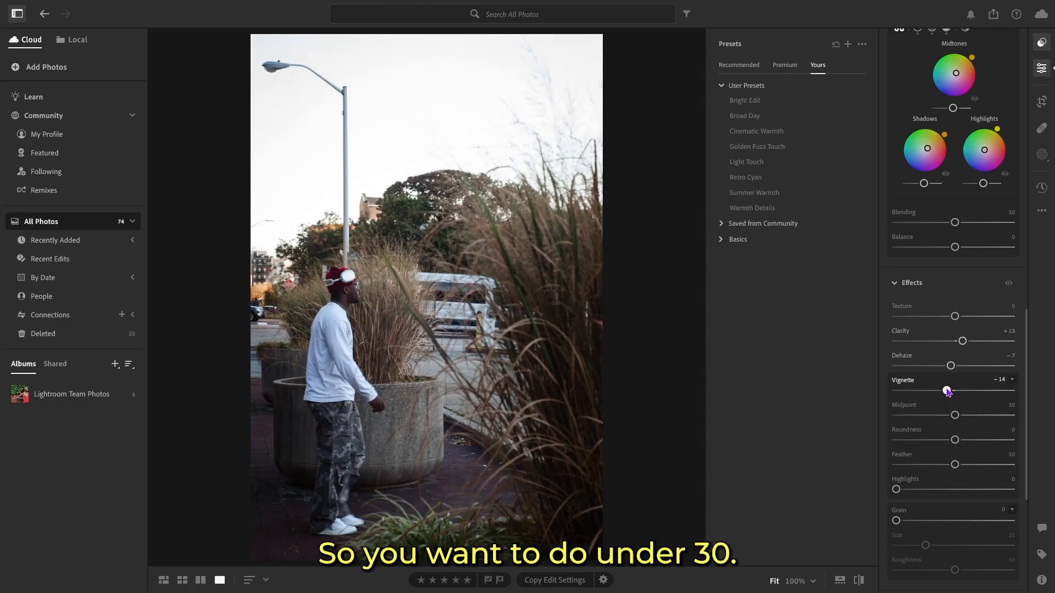
{"action": "left_click_drag", "start_coordinate": [948, 390], "coordinate": [945, 391]}
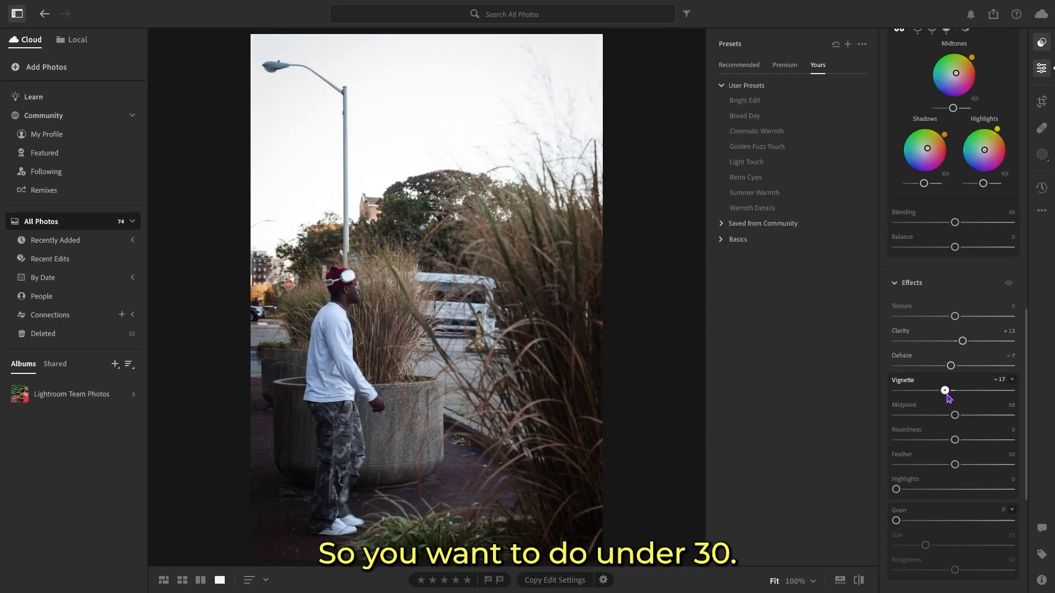
{"action": "left_click_drag", "start_coordinate": [944, 390], "coordinate": [946, 390]}
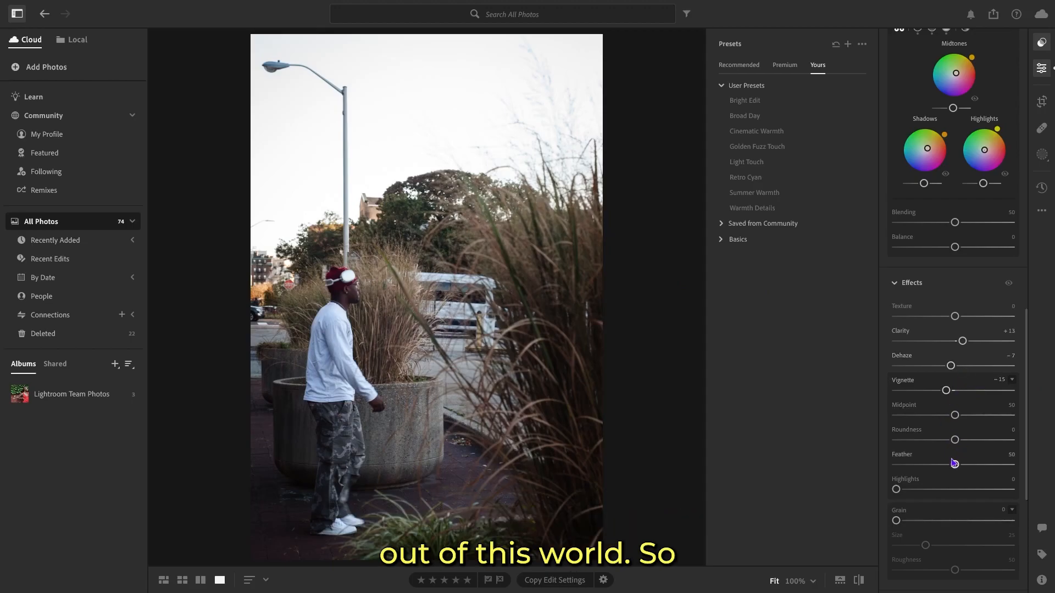
{"action": "mouse_move", "coordinate": [971, 473]}
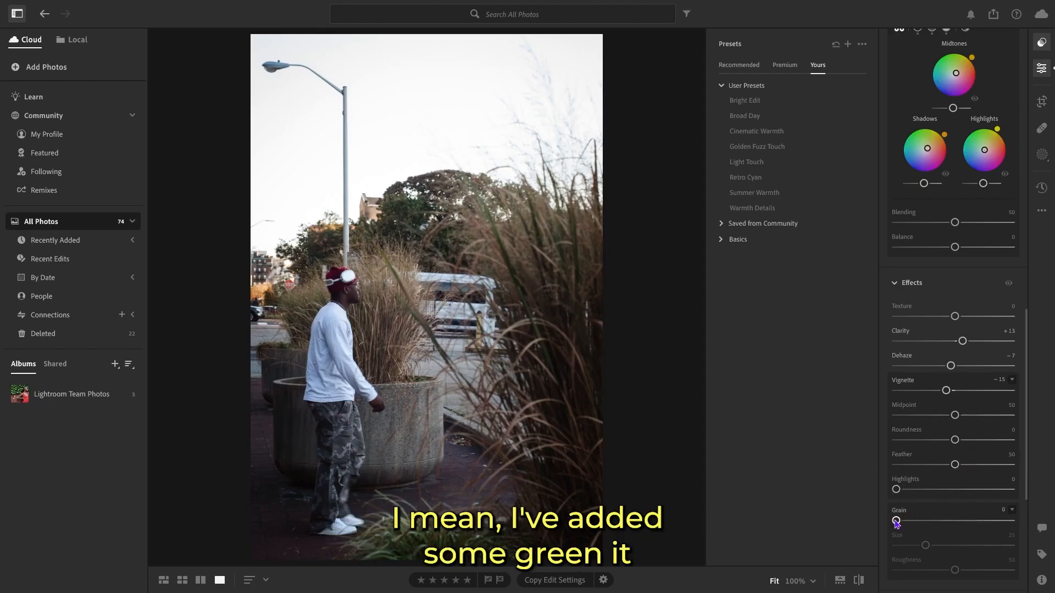
{"action": "left_click_drag", "start_coordinate": [896, 520], "coordinate": [902, 521]}
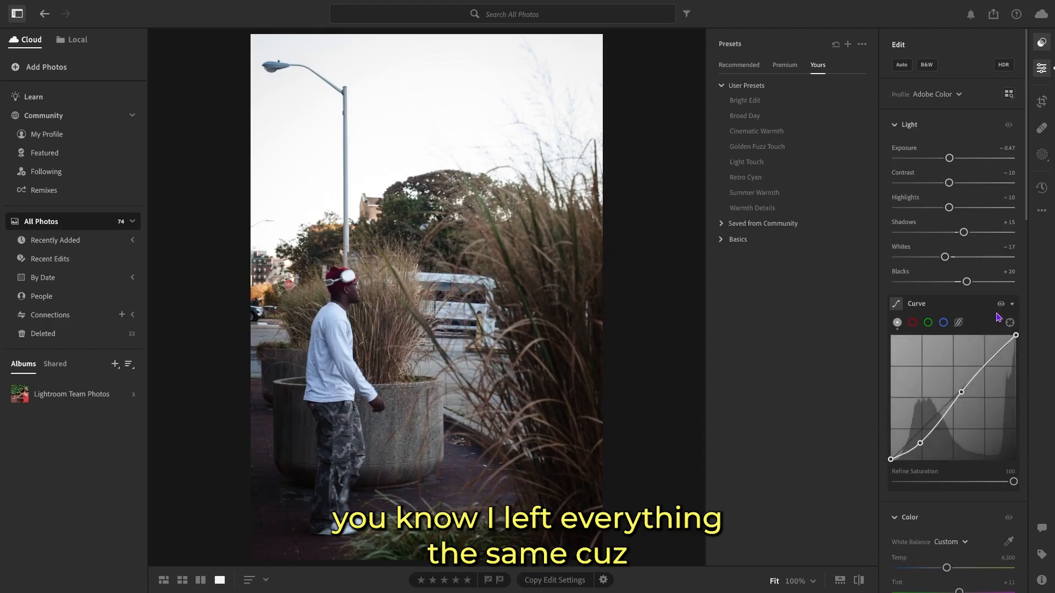
Create a linear gradient mask across the top edge of the photo
{"action": "left_click", "coordinate": [1041, 155]}
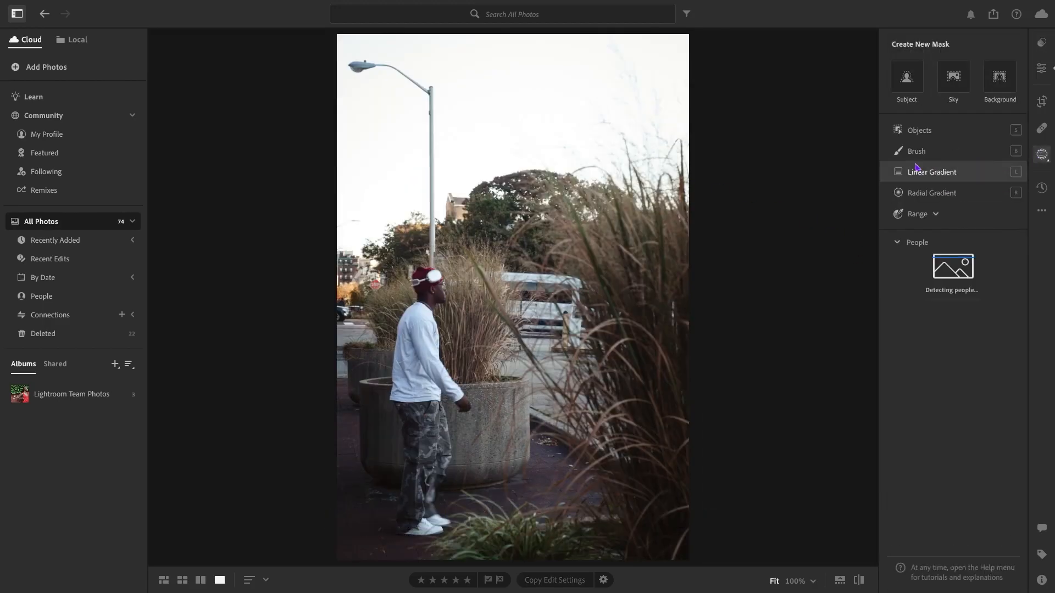
{"action": "left_click", "coordinate": [932, 172]}
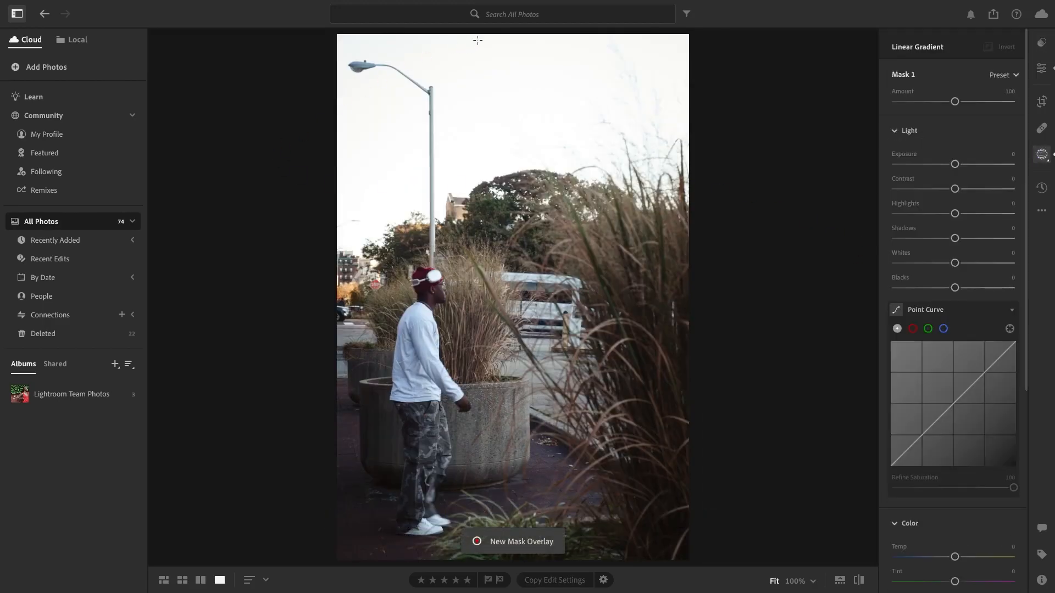
{"action": "left_click_drag", "start_coordinate": [477, 40], "coordinate": [477, 67]}
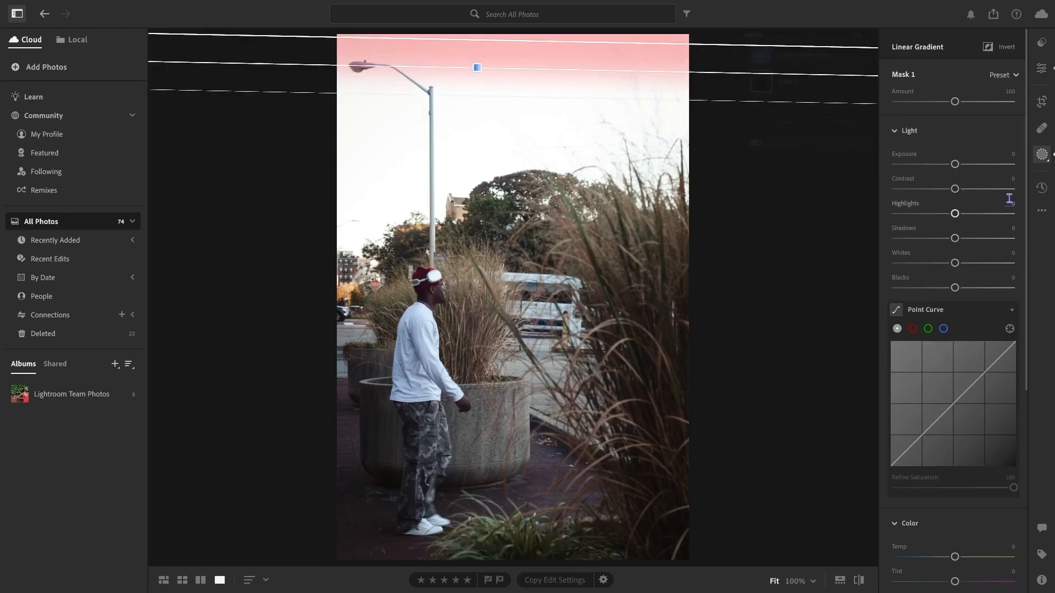
Lower the mask's exposure to about −0.60 and bend its curve to dim bright tones
{"action": "left_click_drag", "start_coordinate": [954, 164], "coordinate": [947, 164]}
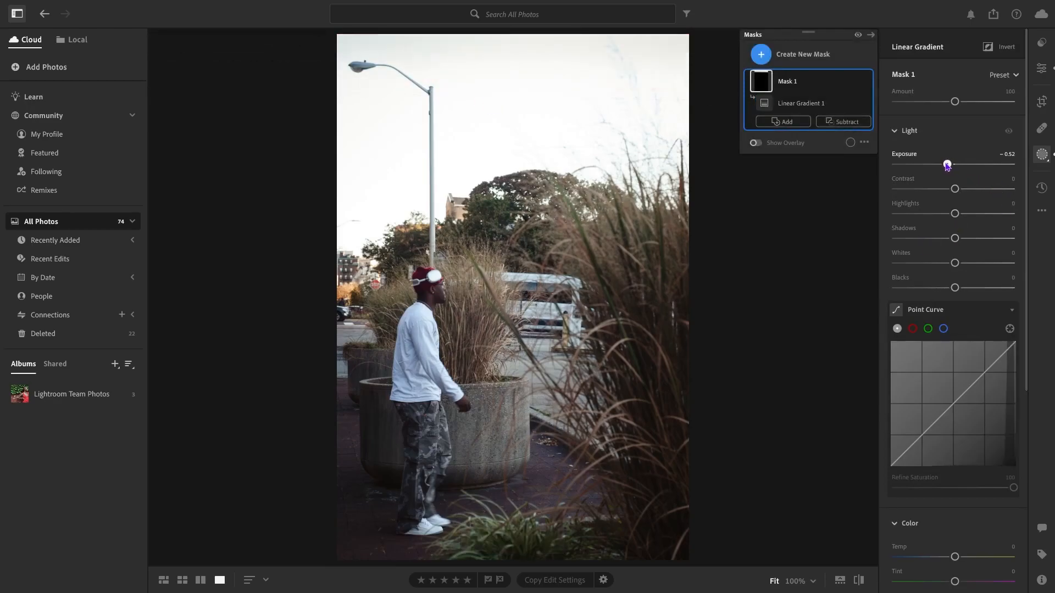
{"action": "left_click_drag", "start_coordinate": [947, 164], "coordinate": [943, 164]}
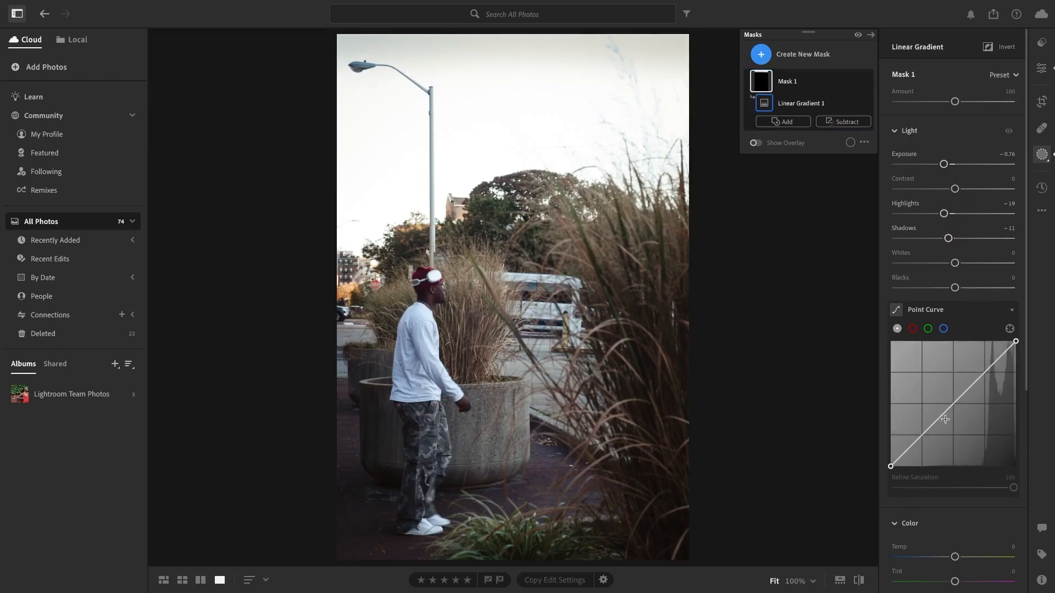
{"action": "left_click_drag", "start_coordinate": [944, 419], "coordinate": [993, 374]}
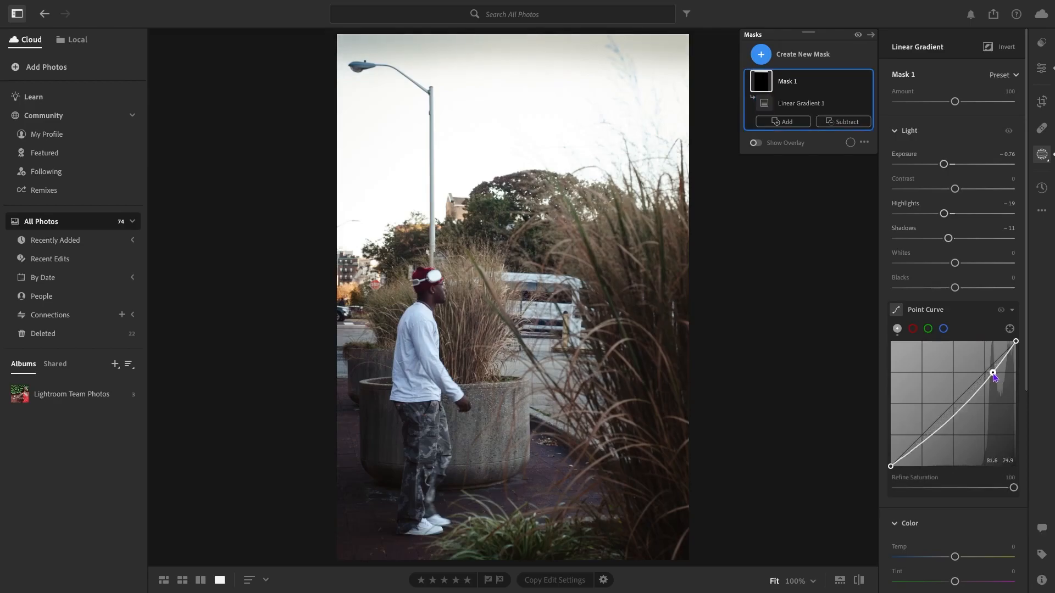
{"action": "left_click_drag", "start_coordinate": [994, 375], "coordinate": [987, 368]}
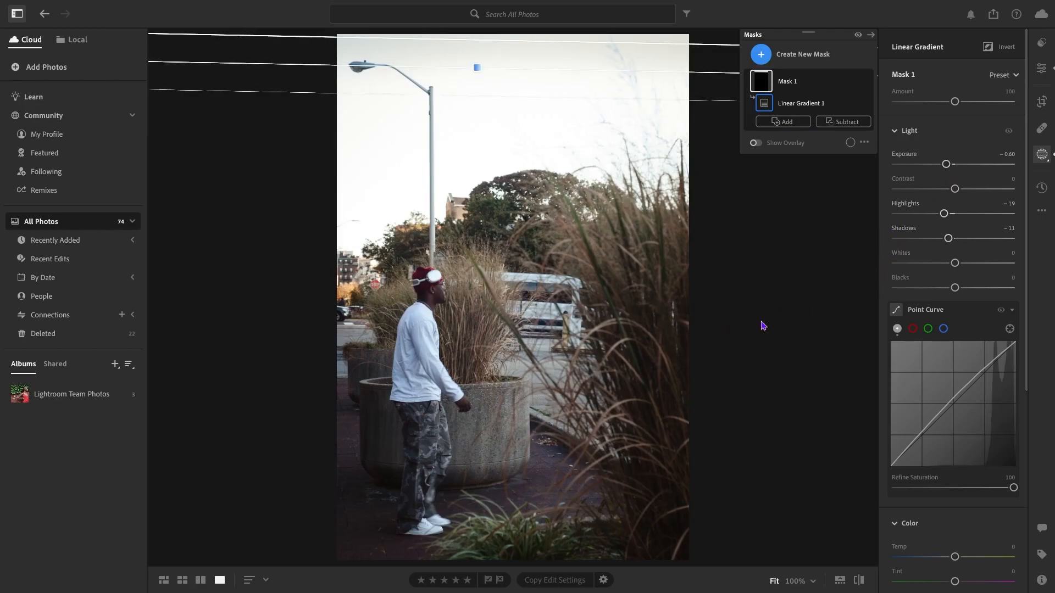
{"action": "mouse_move", "coordinate": [740, 283]}
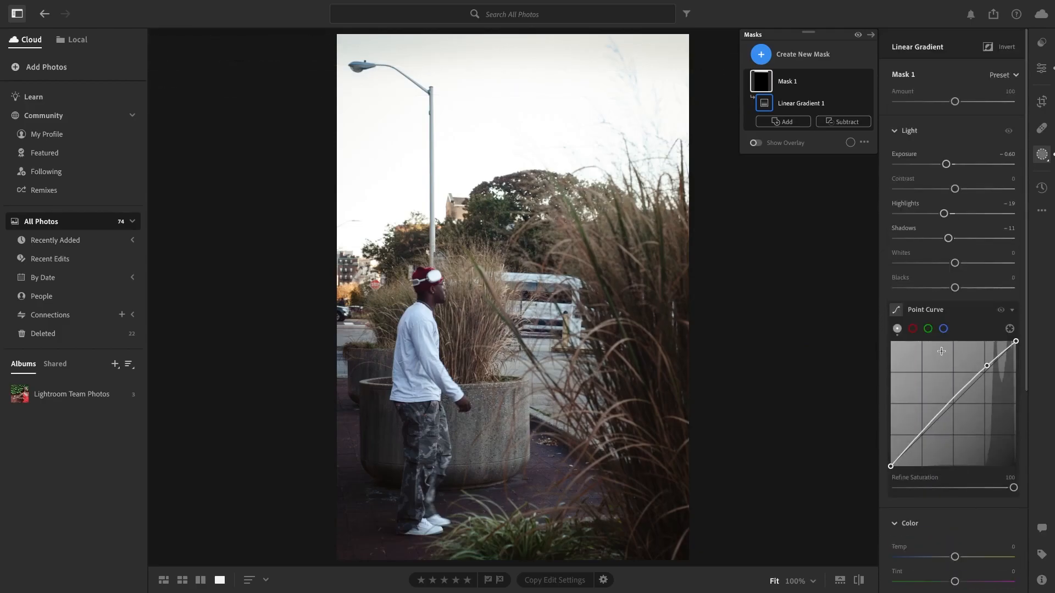
Pull the gradient mask's exposure down to −0.80
{"action": "left_click_drag", "start_coordinate": [945, 163], "coordinate": [949, 164]}
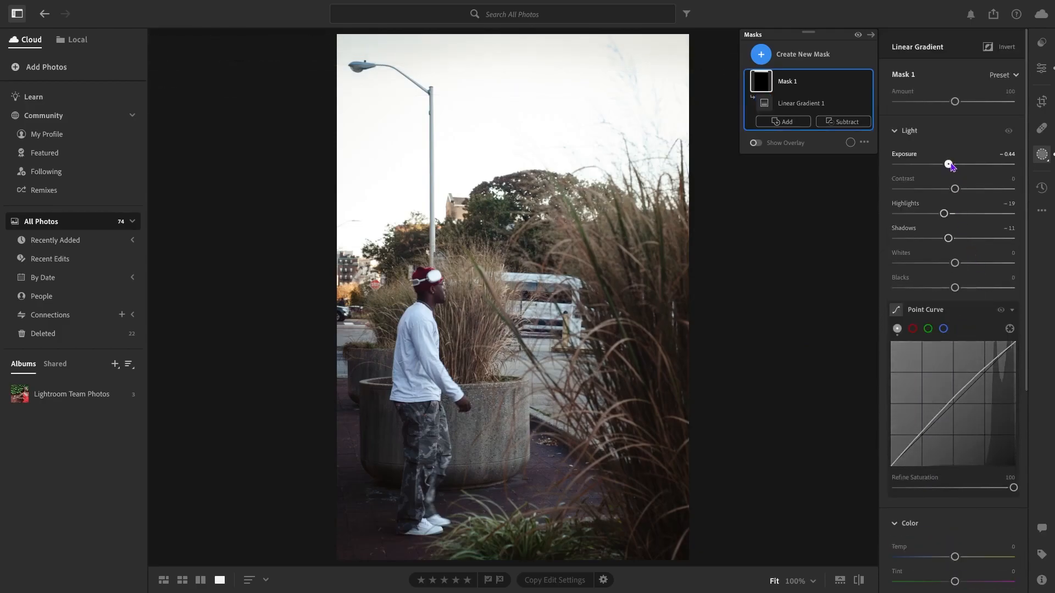
{"action": "left_click_drag", "start_coordinate": [950, 165], "coordinate": [944, 164]}
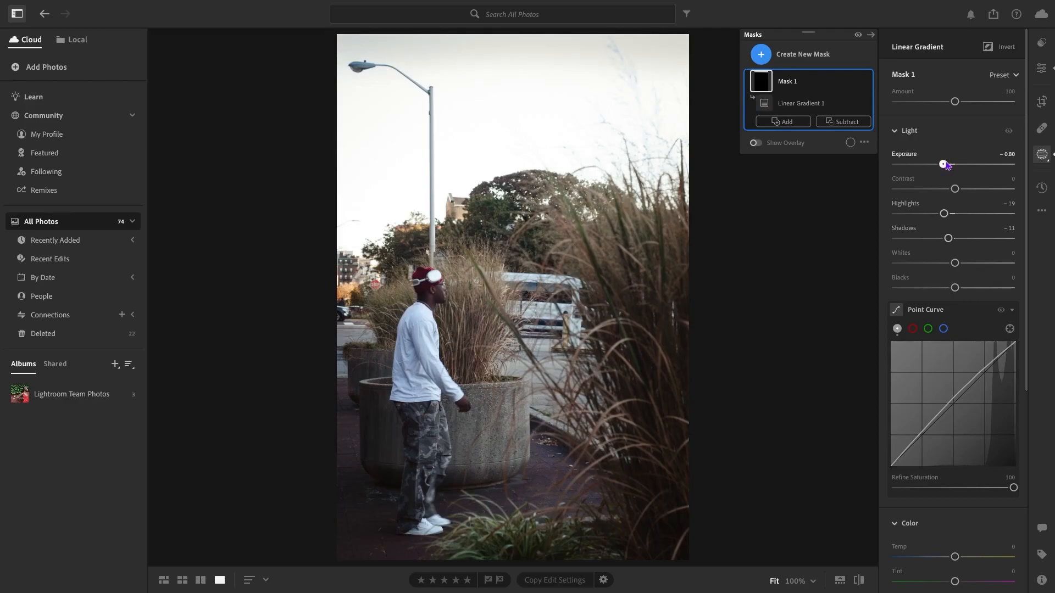